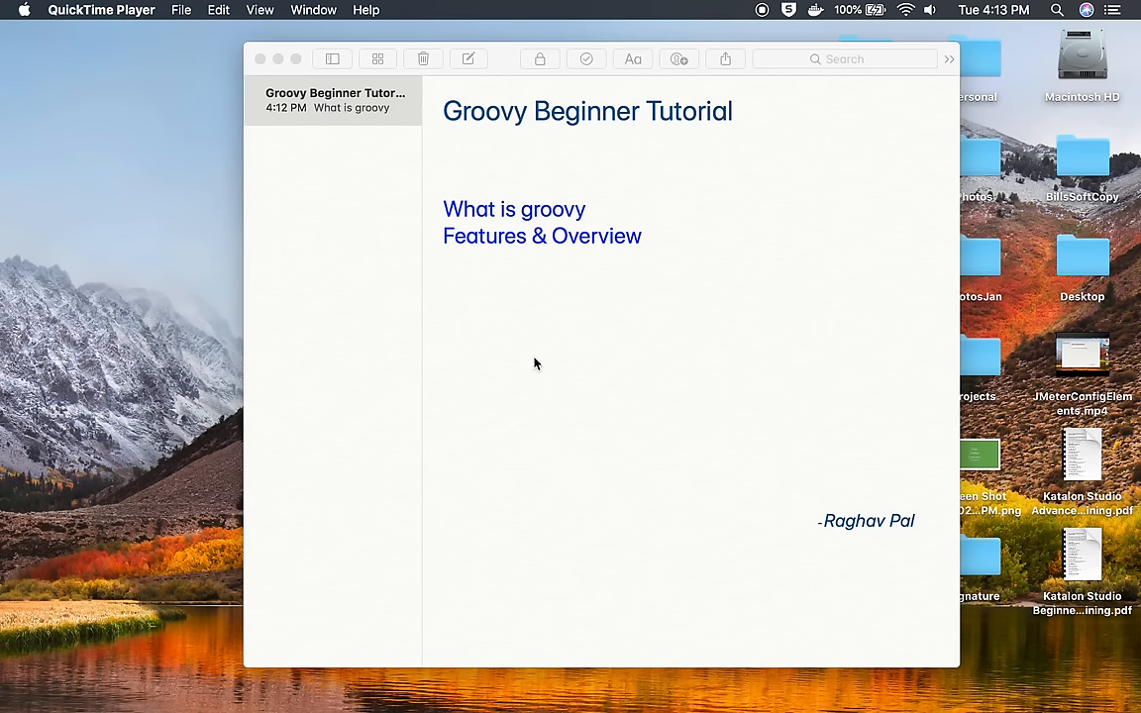
{"action": "mouse_move", "coordinate": [679, 337]}
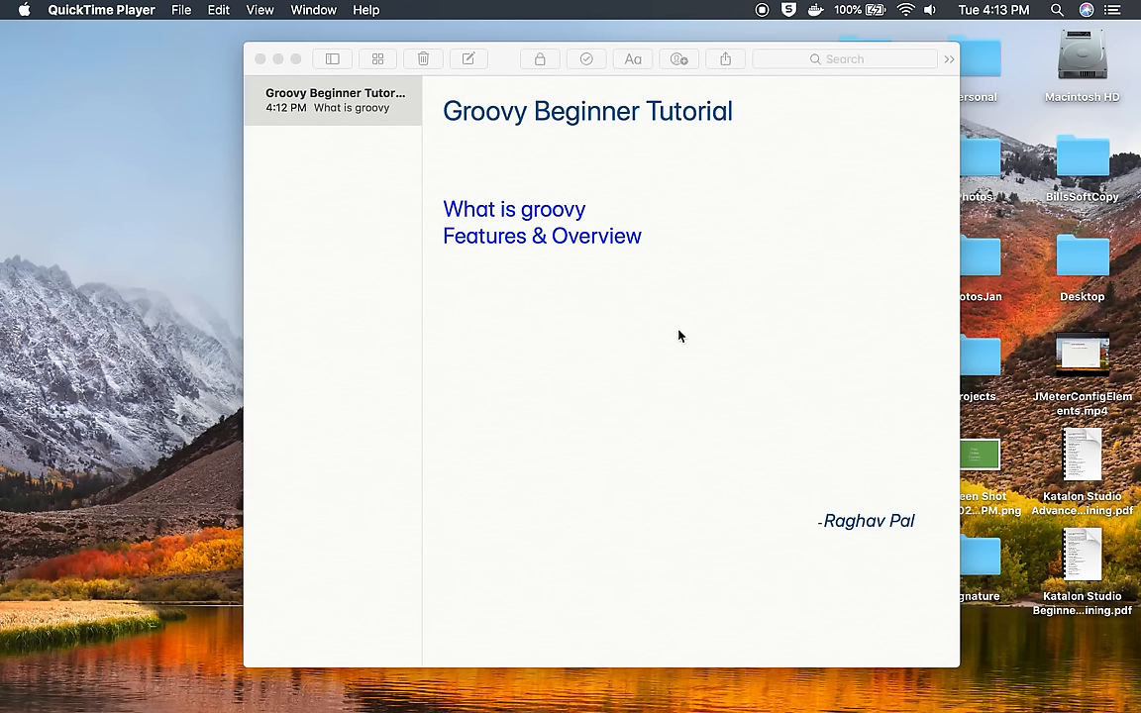
{"action": "mouse_move", "coordinate": [709, 331]}
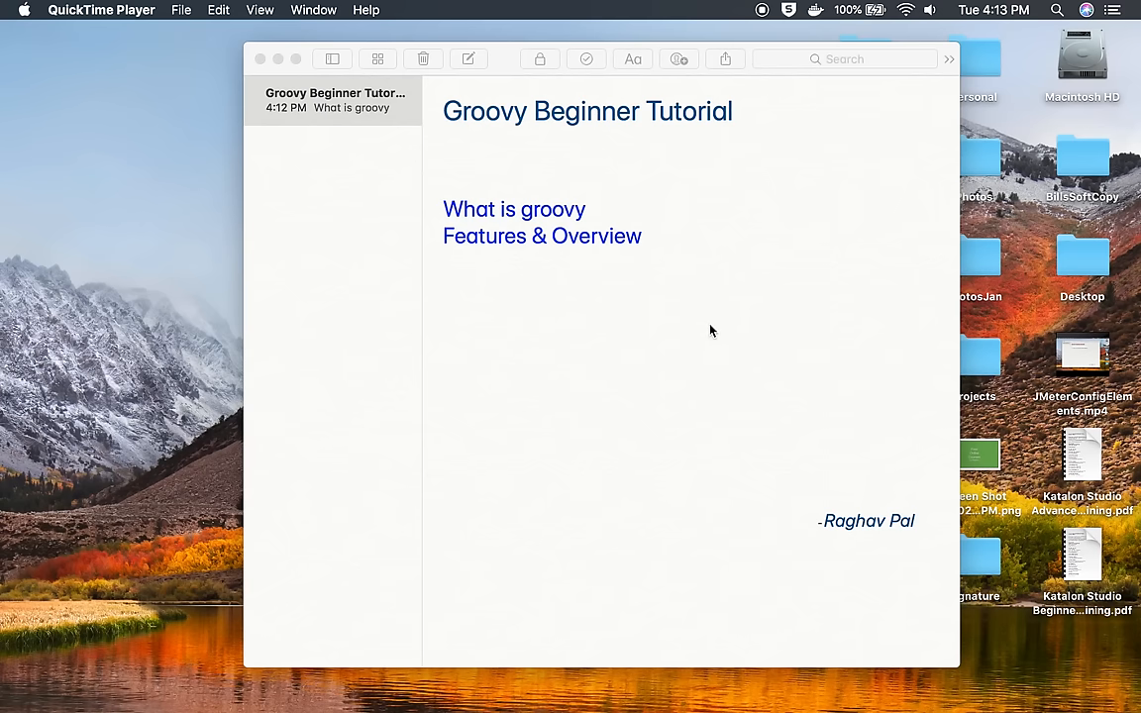
- Bring the Groovy Beginner Tutorial note to the front and focus its body
{"action": "left_click", "coordinate": [710, 325]}
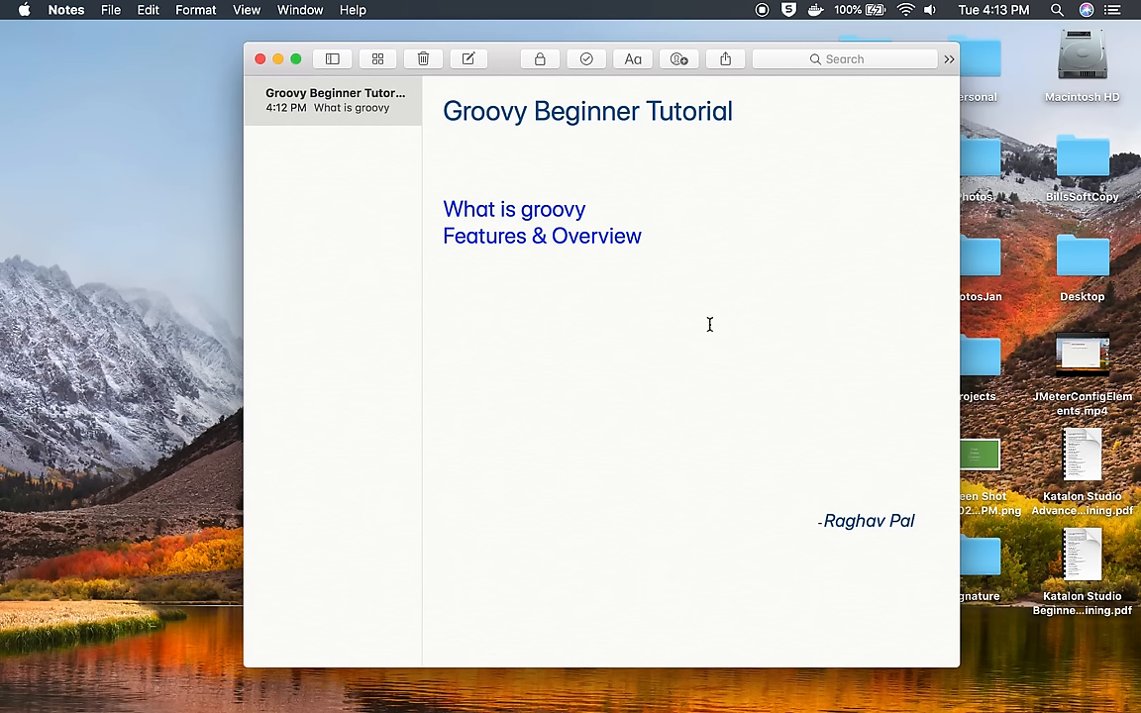
{"action": "left_click", "coordinate": [444, 182]}
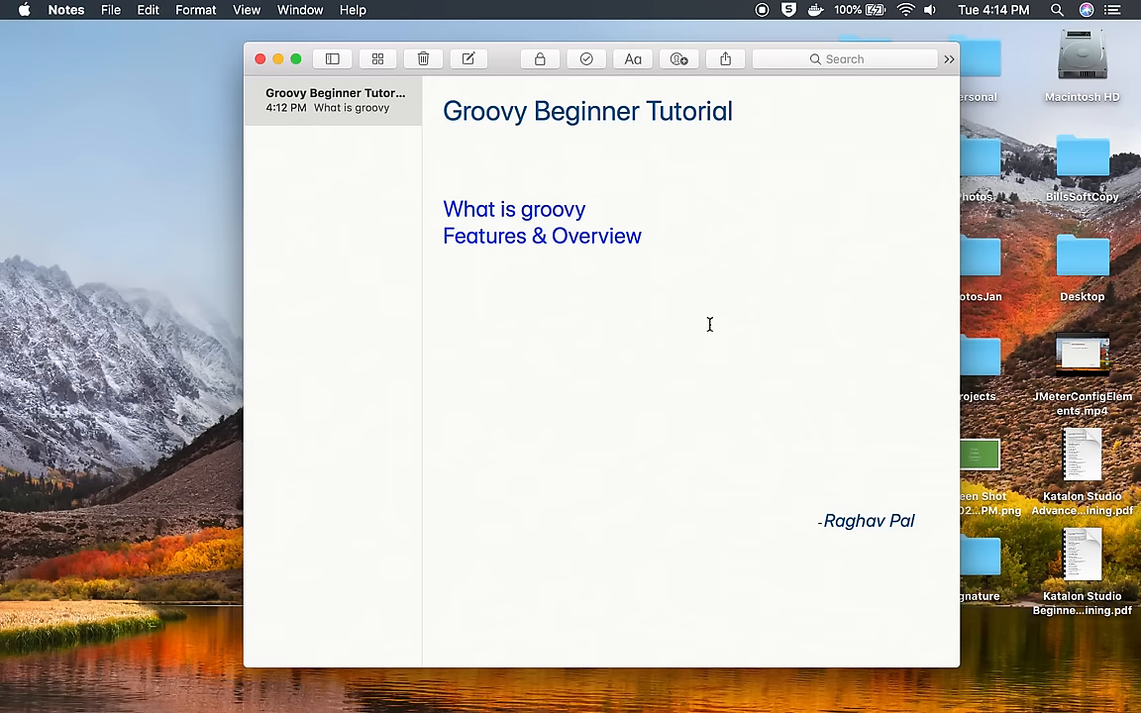
{"action": "mouse_move", "coordinate": [630, 214]}
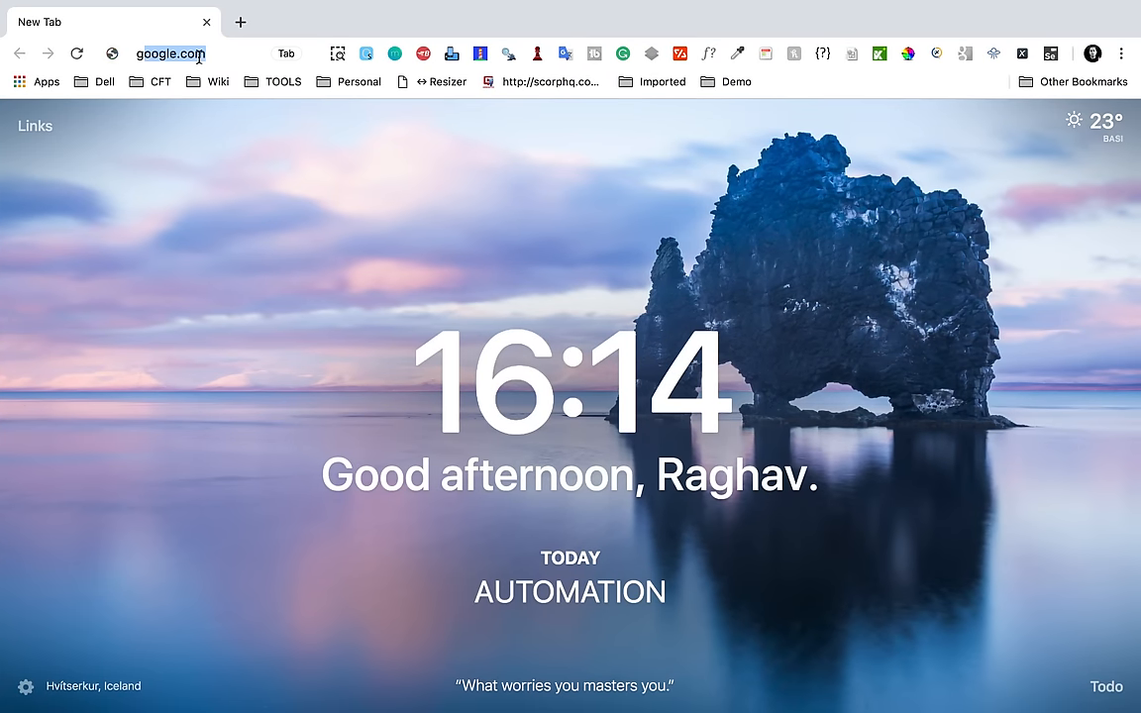
{"action": "key", "text": "Return"}
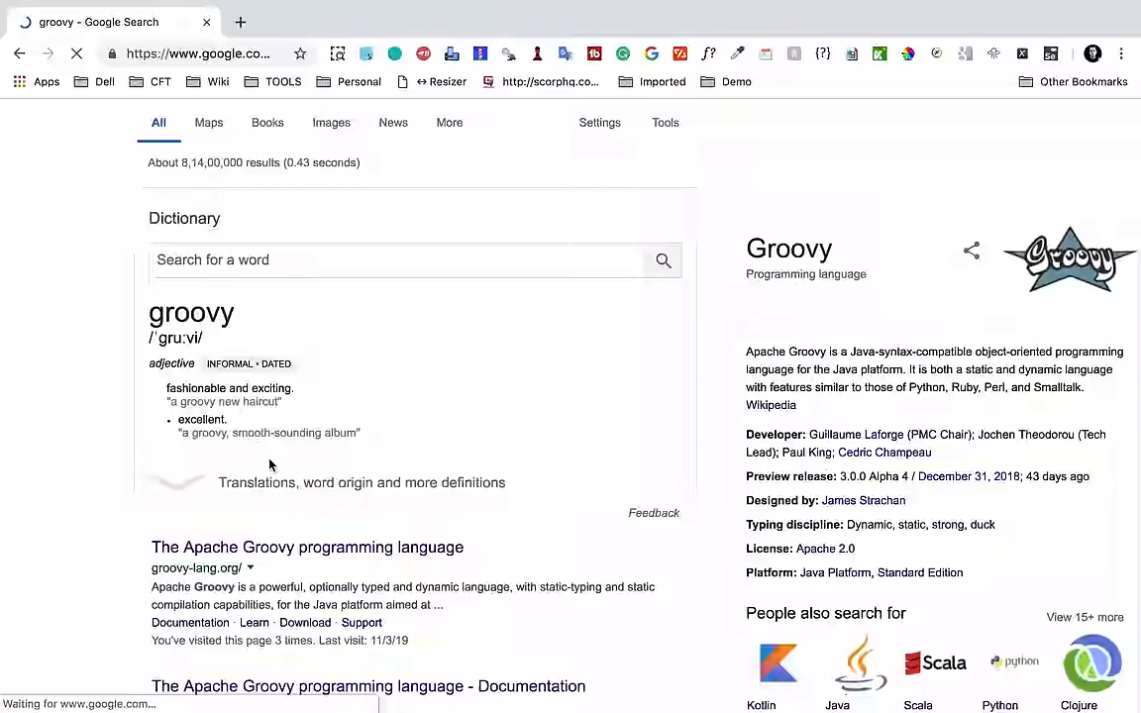
{"action": "scroll", "scroll_direction": "down", "scroll_amount": 3}
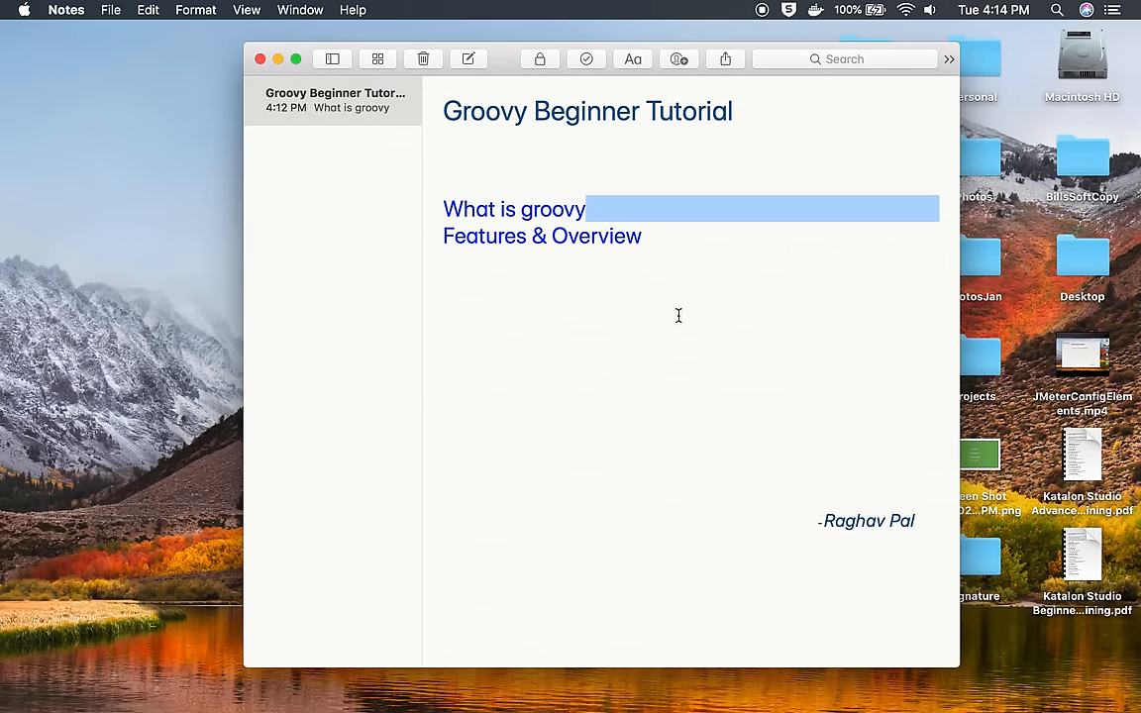
{"action": "type", "text": "http://groovy-lang.org/"}
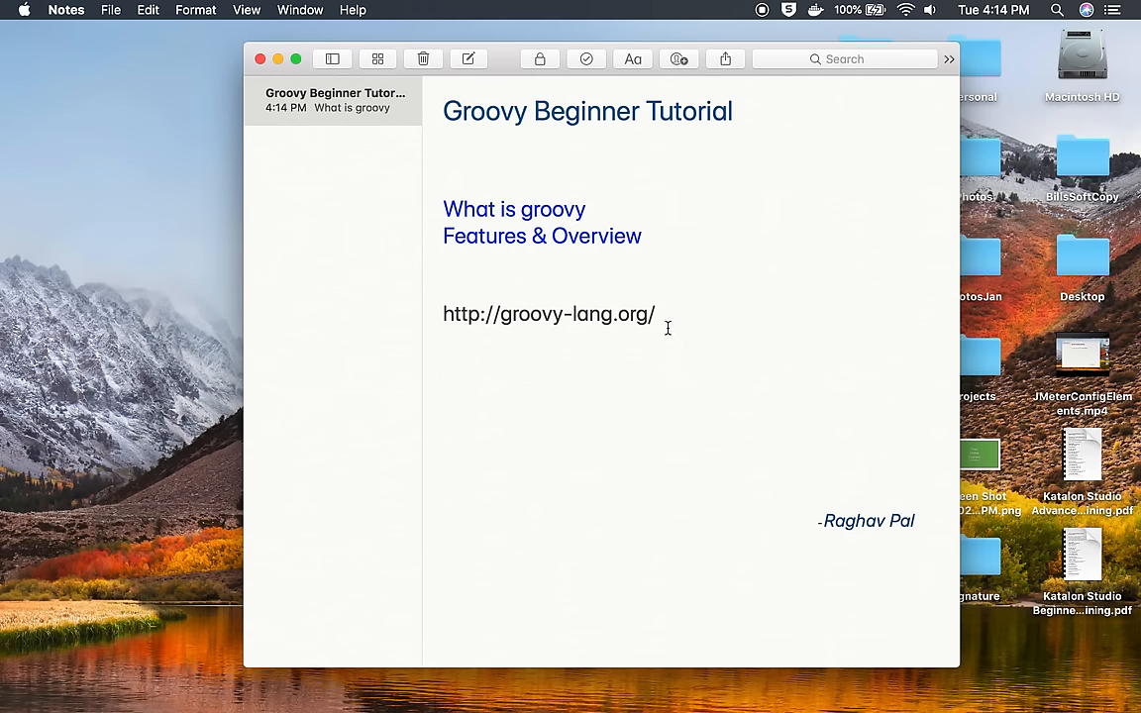
{"action": "left_click", "coordinate": [548, 313]}
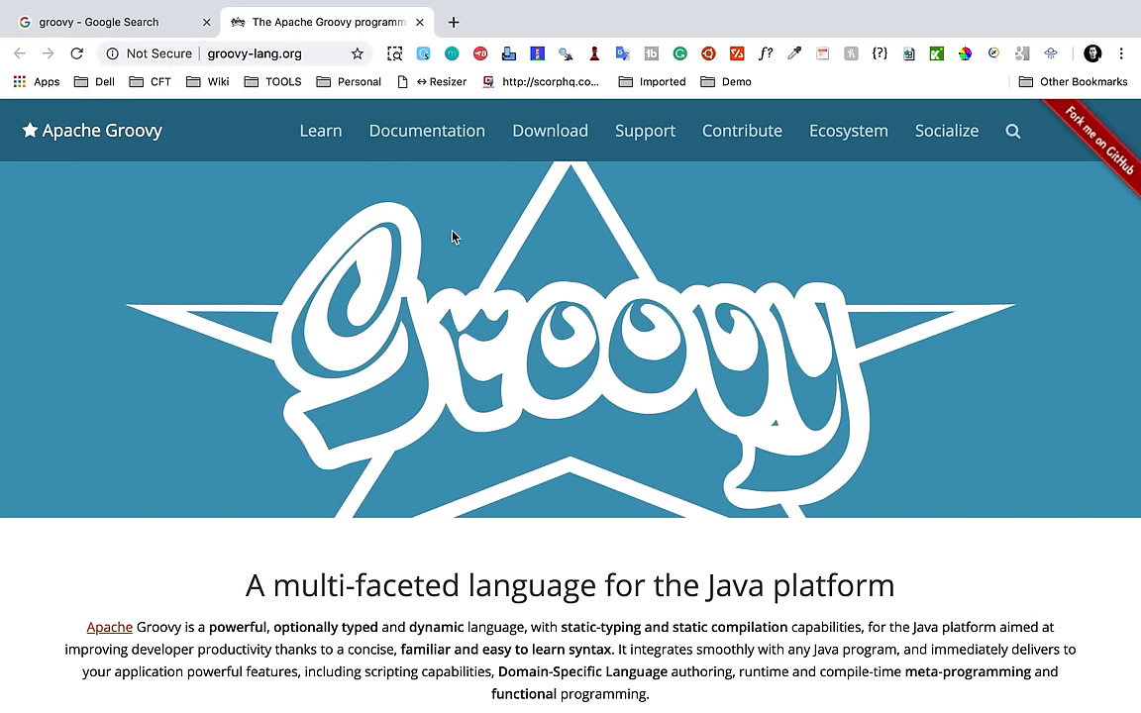
- Scroll the Apache Groovy homepage down to its feature overview
{"action": "scroll", "scroll_direction": "down", "scroll_amount": 3}
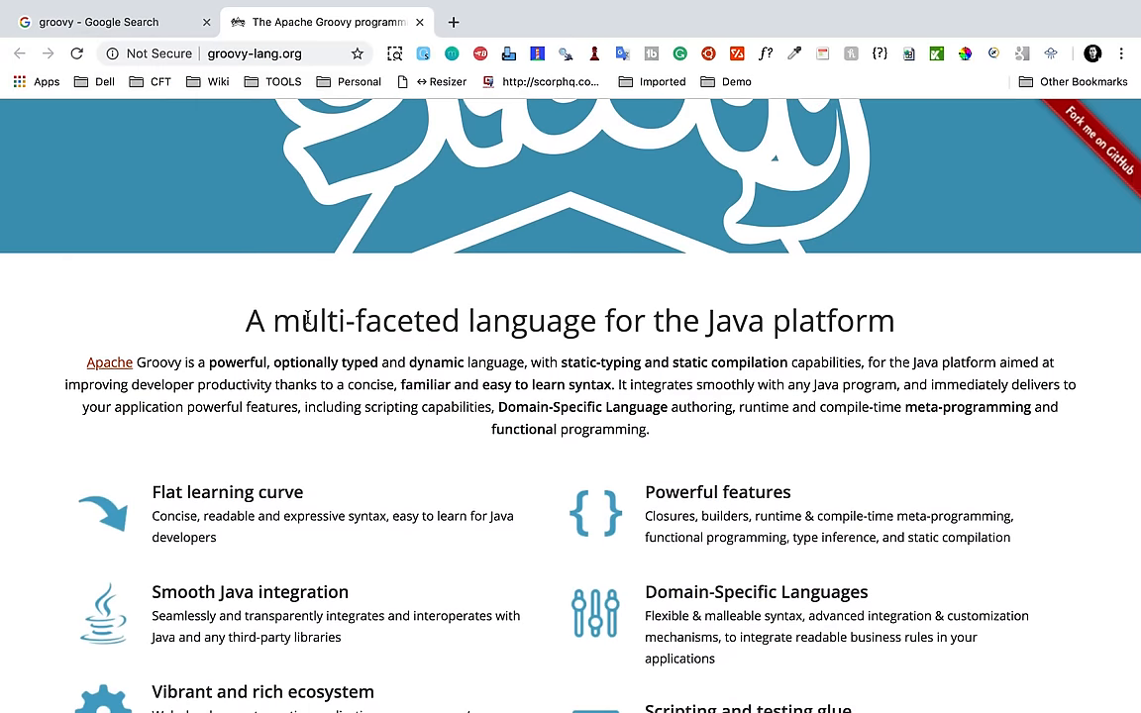
{"action": "mouse_move", "coordinate": [644, 335]}
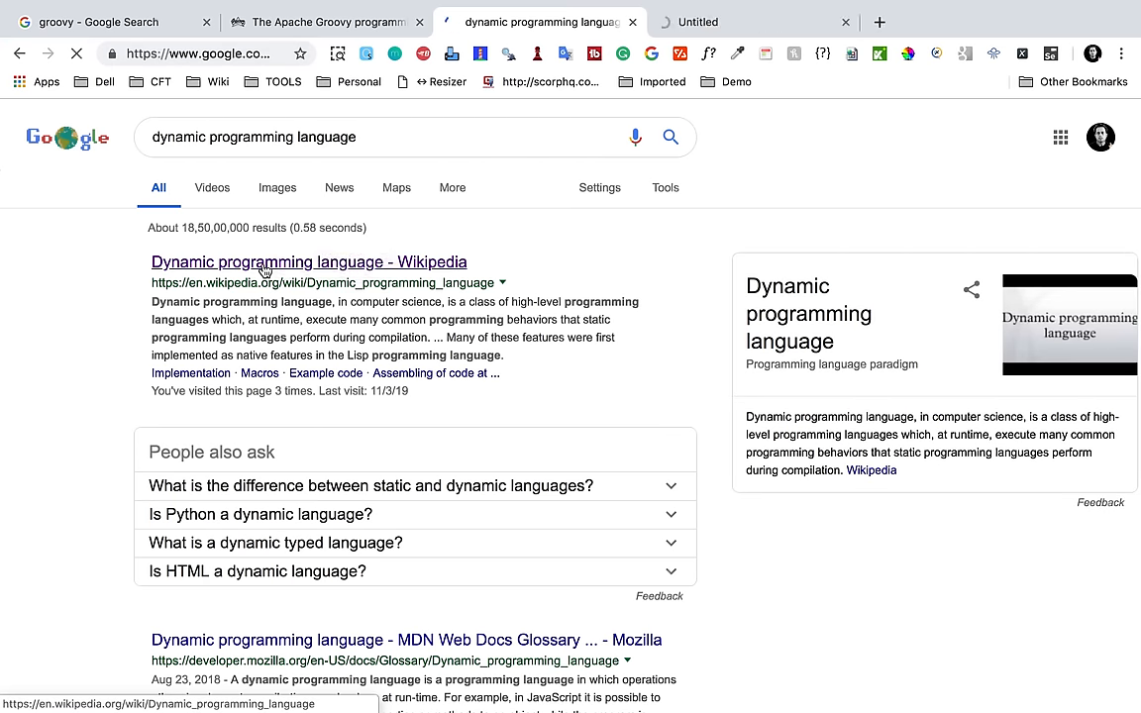
- Open the Wikipedia Dynamic programming language article from the search results
{"action": "left_click", "coordinate": [310, 261]}
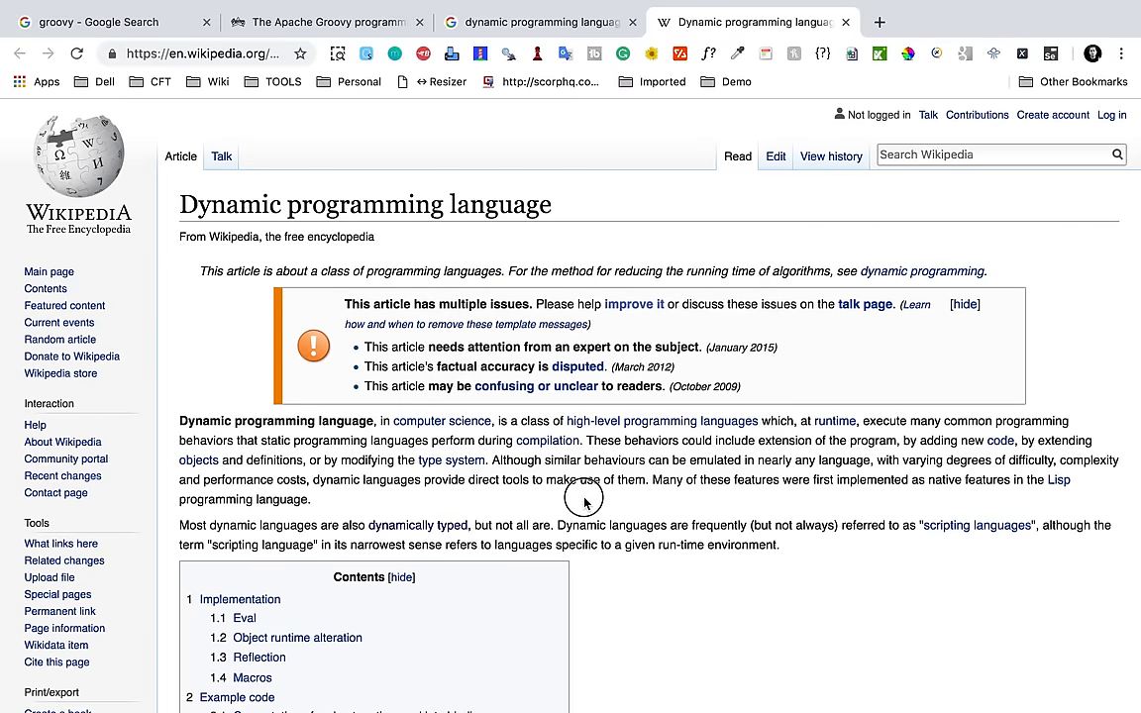
{"action": "mouse_move", "coordinate": [547, 440]}
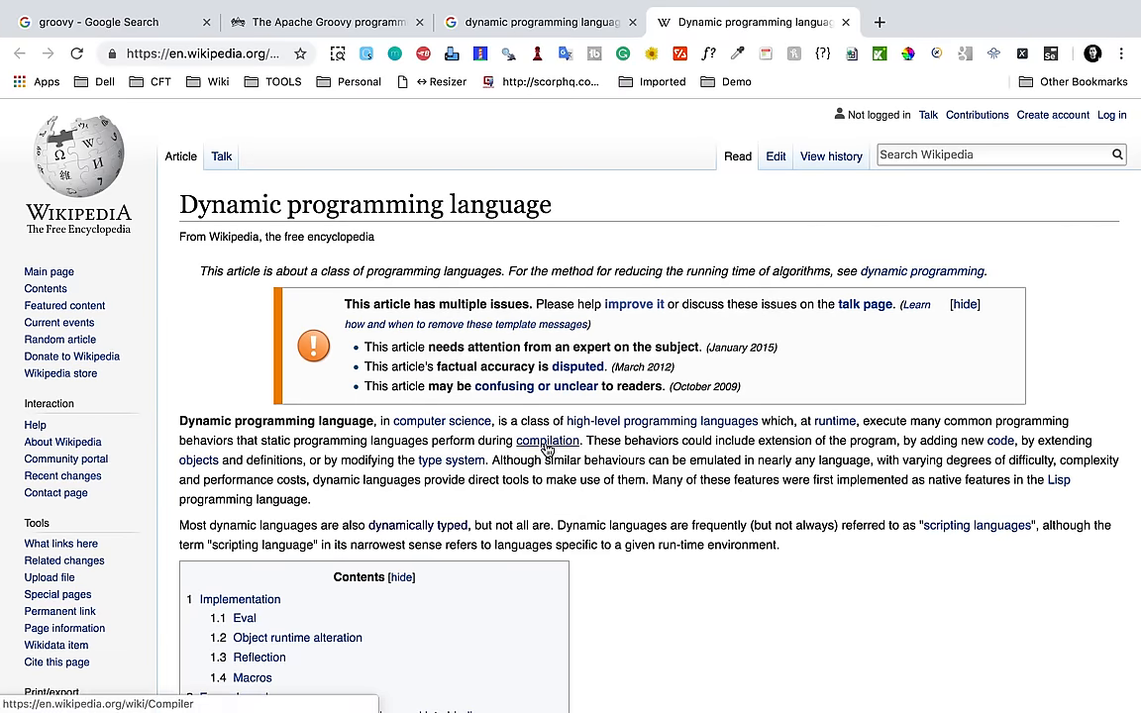
{"action": "mouse_move", "coordinate": [547, 440]}
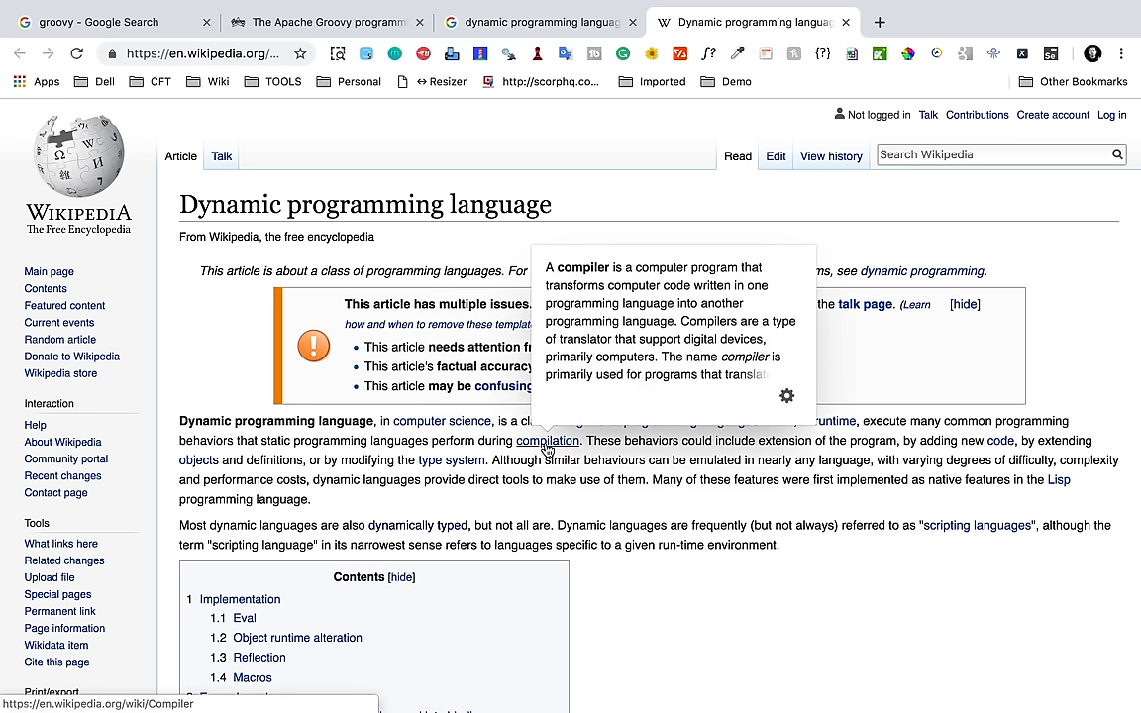
{"action": "mouse_move", "coordinate": [701, 462]}
{"action": "type", "text": "diff"}
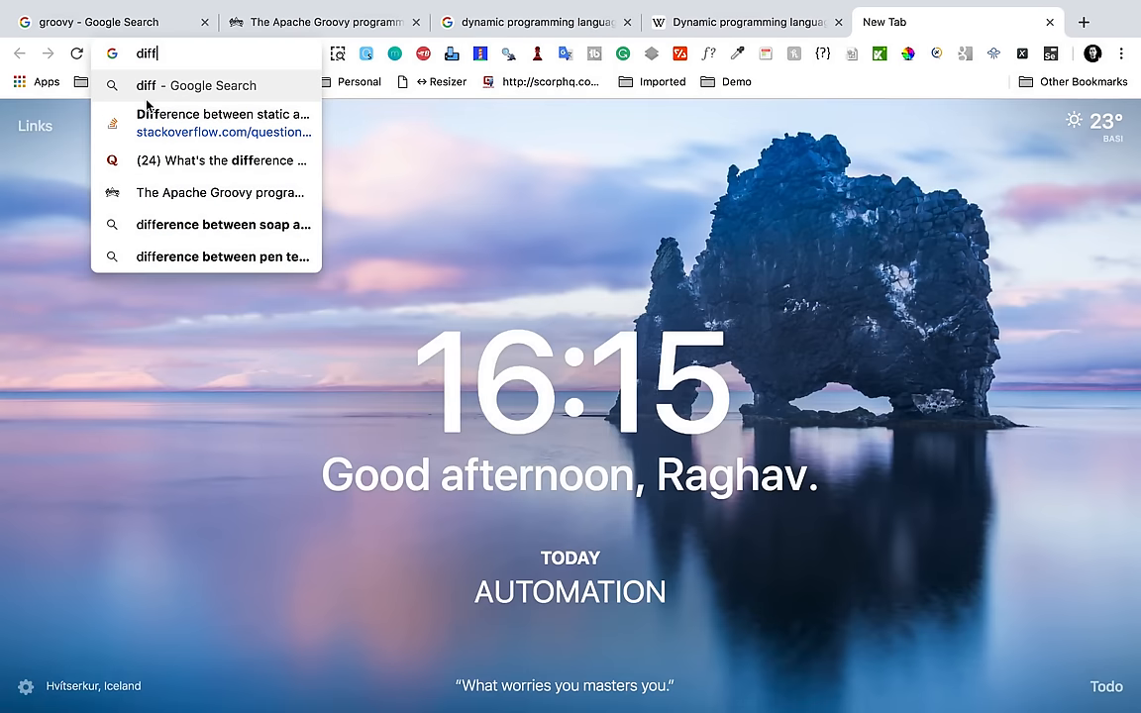
- Open the suggested Stack Overflow static-vs-dynamic question and add its URL to the note
{"action": "left_click", "coordinate": [222, 123]}
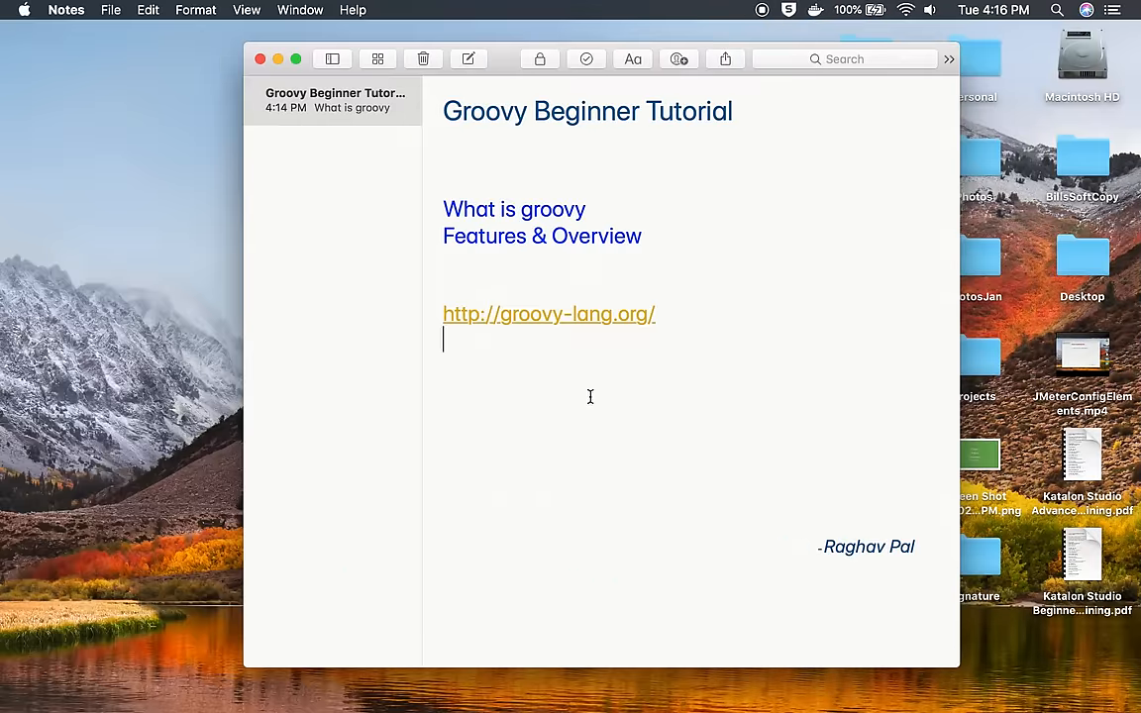
{"action": "type", "text": "https://stackoverflow.com/questions/20563433/difference-between-static-and-dynamic-programming-languages"}
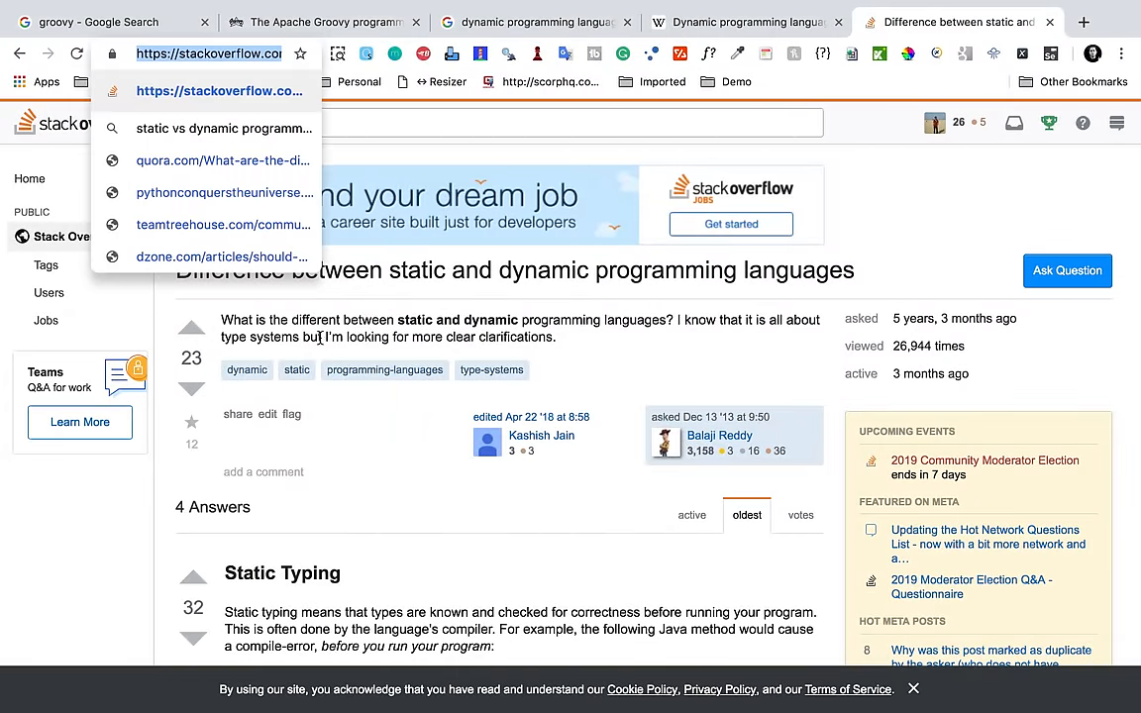
- Read through the accepted static vs dynamic typing answer, then return to the groovy results tab
{"action": "scroll", "scroll_direction": "down", "scroll_amount": 3}
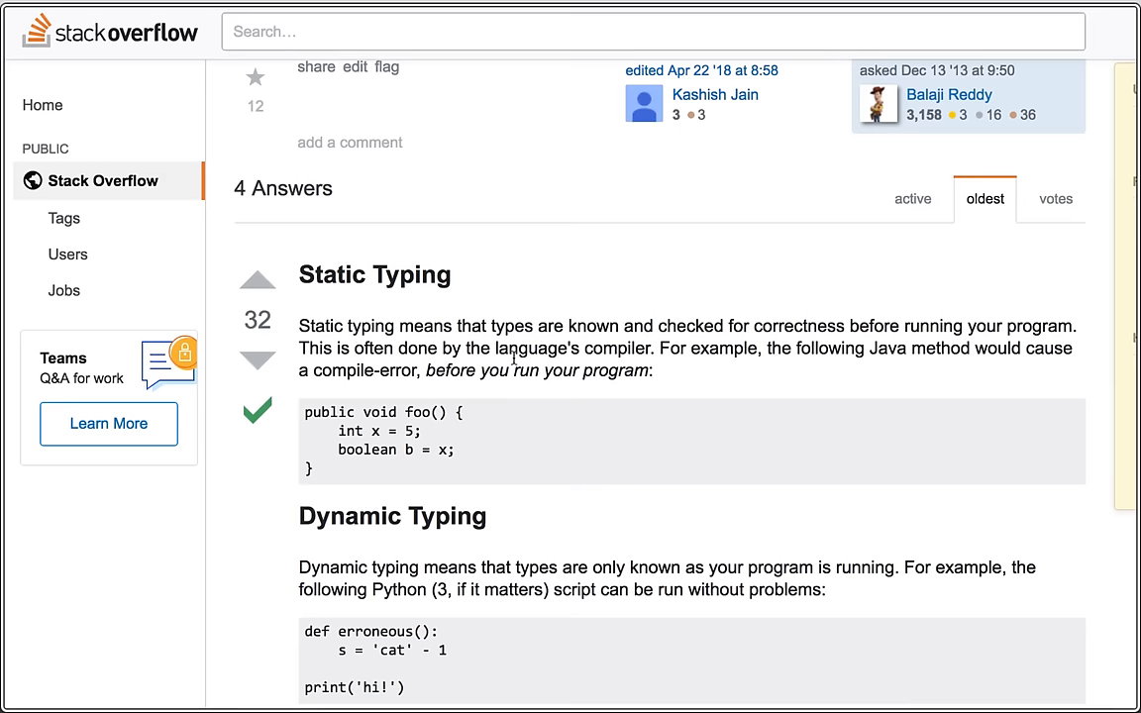
{"action": "scroll", "scroll_direction": "down", "scroll_amount": 3}
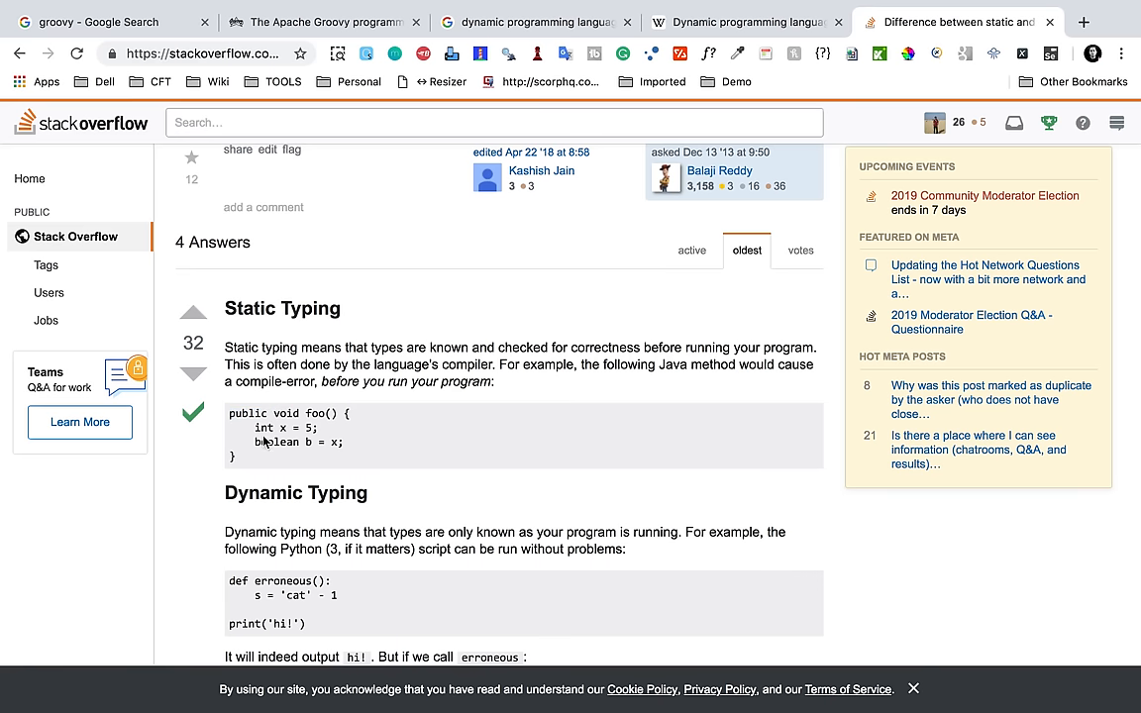
{"action": "scroll", "scroll_direction": "down", "scroll_amount": 3}
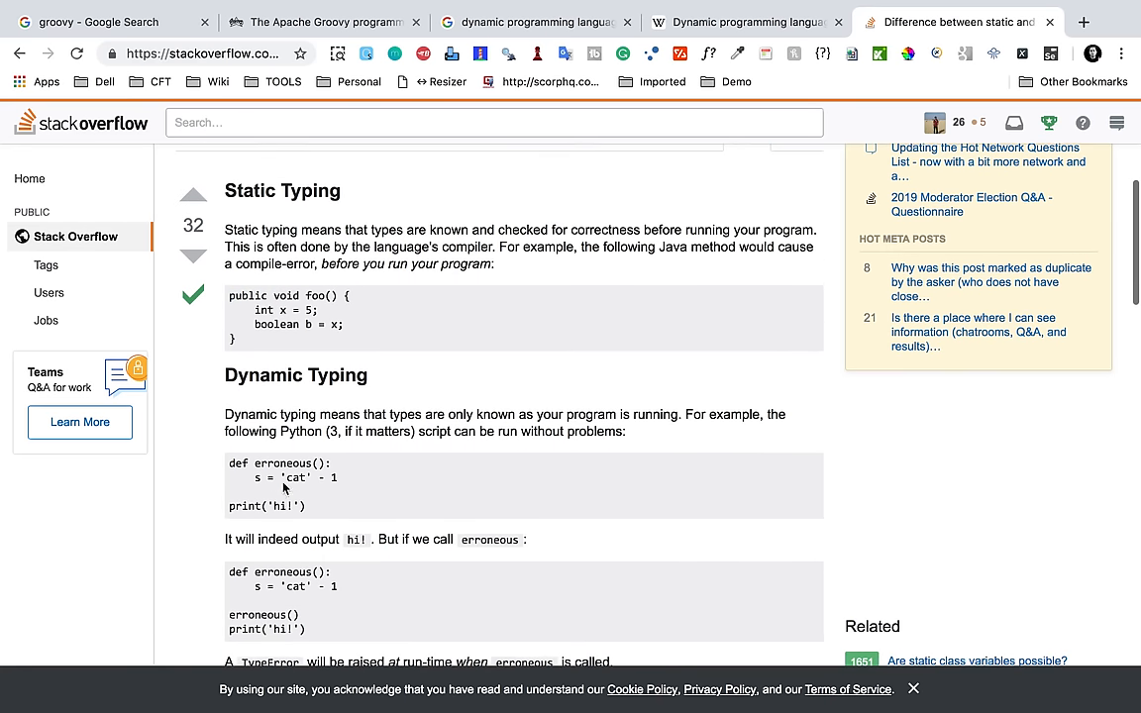
{"action": "mouse_move", "coordinate": [373, 420]}
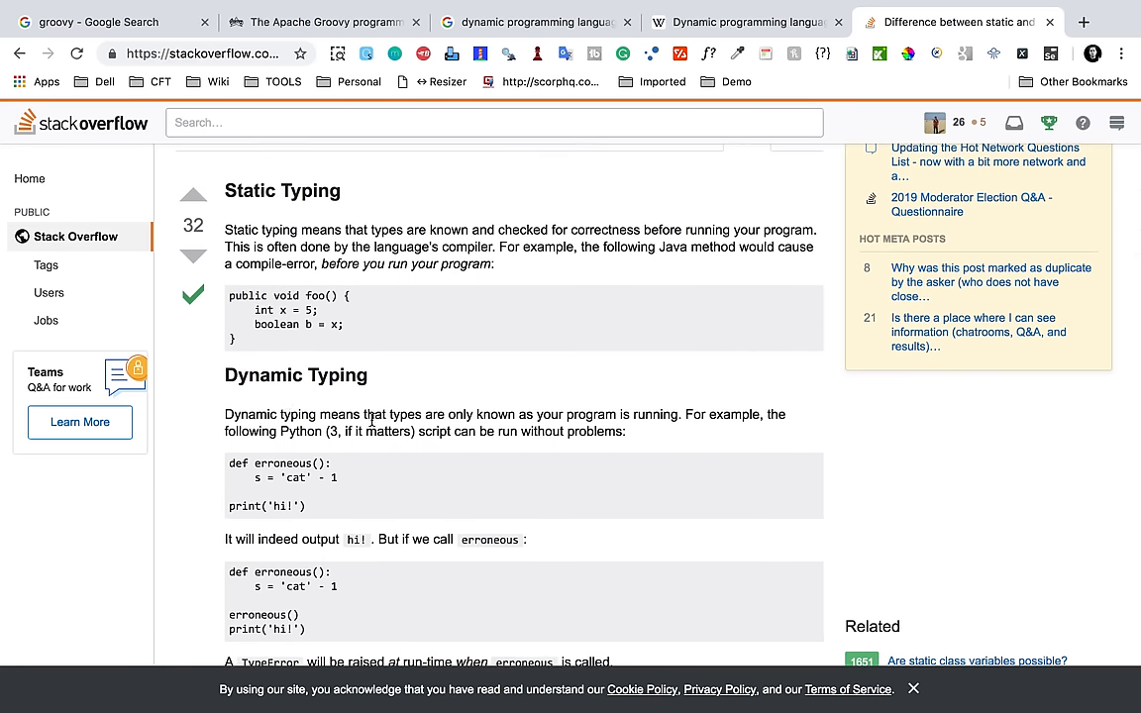
{"action": "mouse_move", "coordinate": [572, 420]}
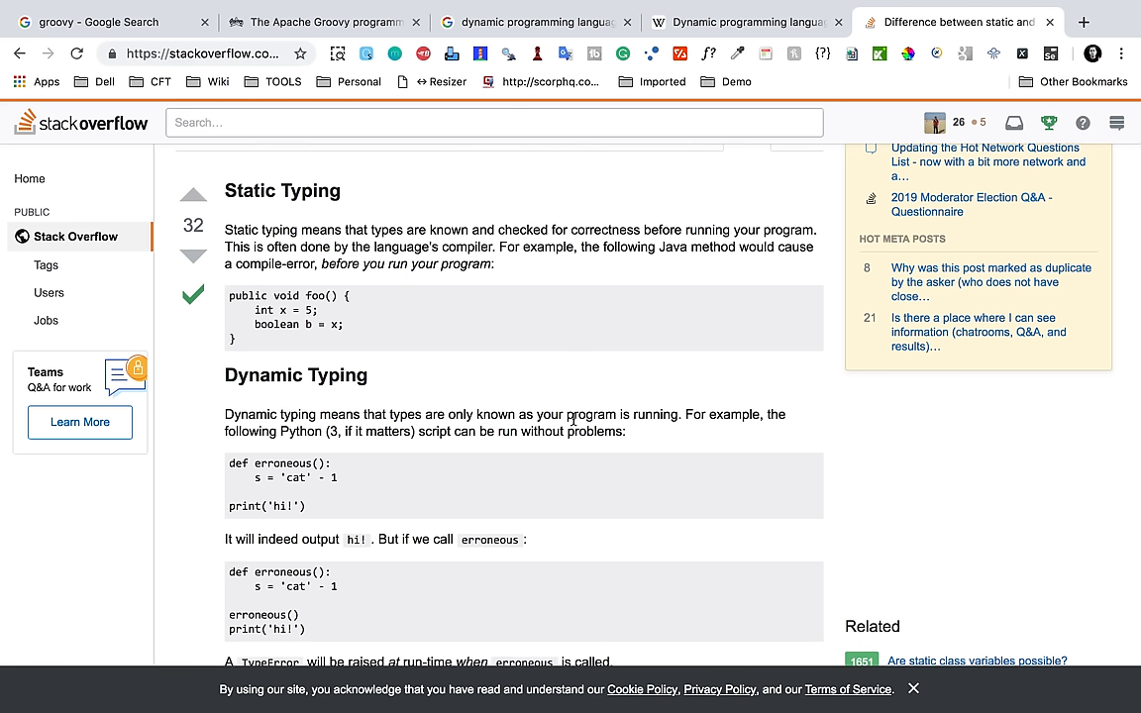
{"action": "mouse_move", "coordinate": [329, 436]}
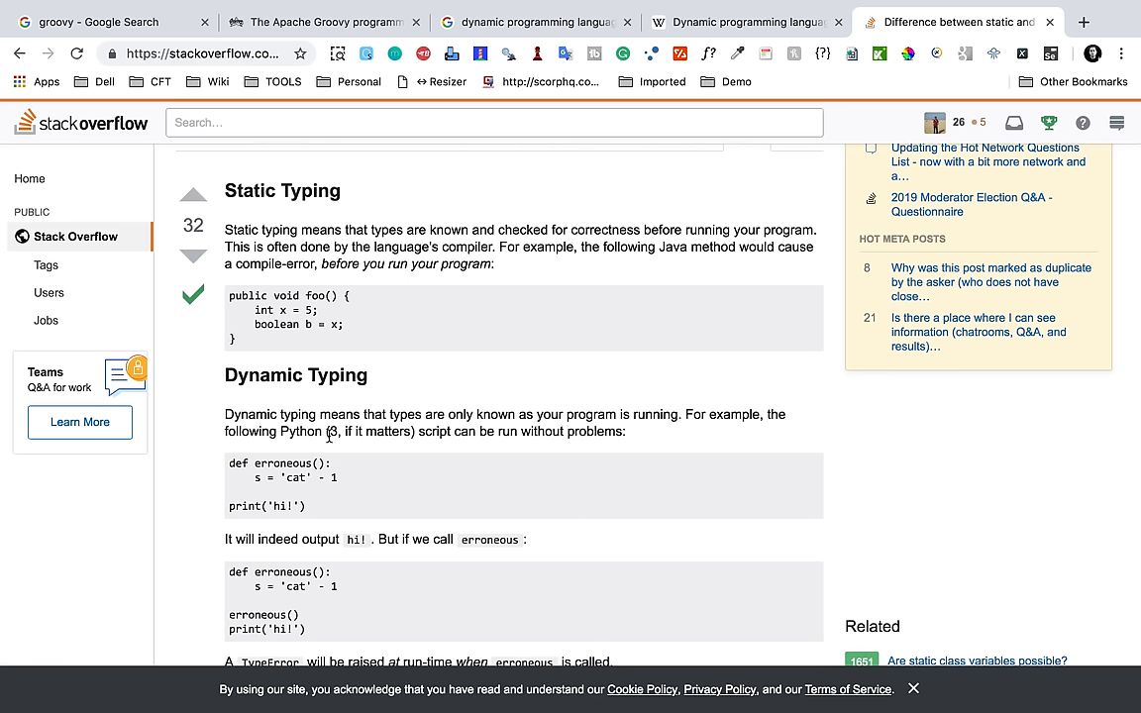
{"action": "mouse_move", "coordinate": [309, 447]}
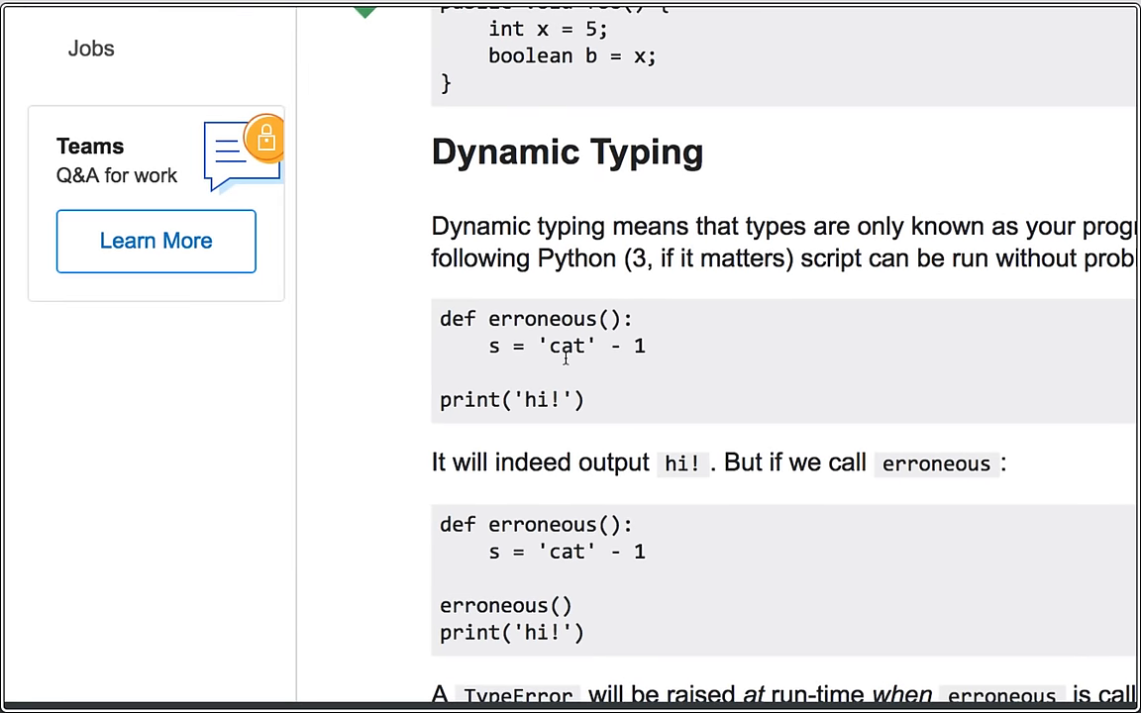
{"action": "scroll", "scroll_direction": "down", "scroll_amount": 3}
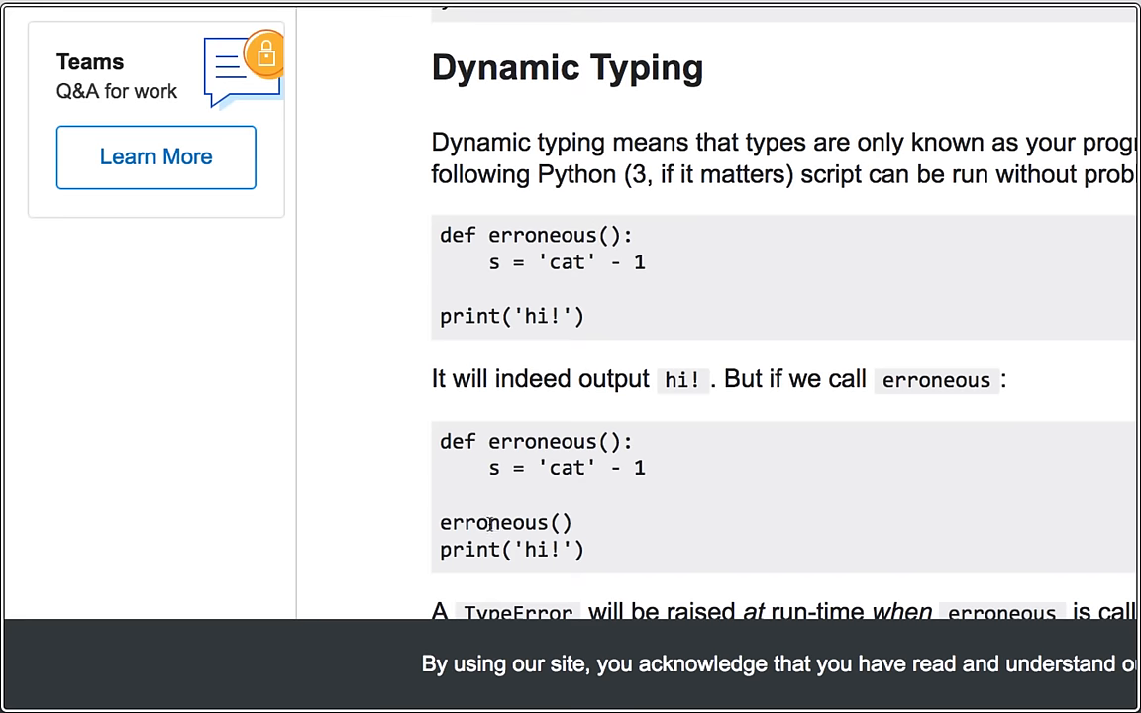
{"action": "scroll", "scroll_direction": "up", "scroll_amount": 3}
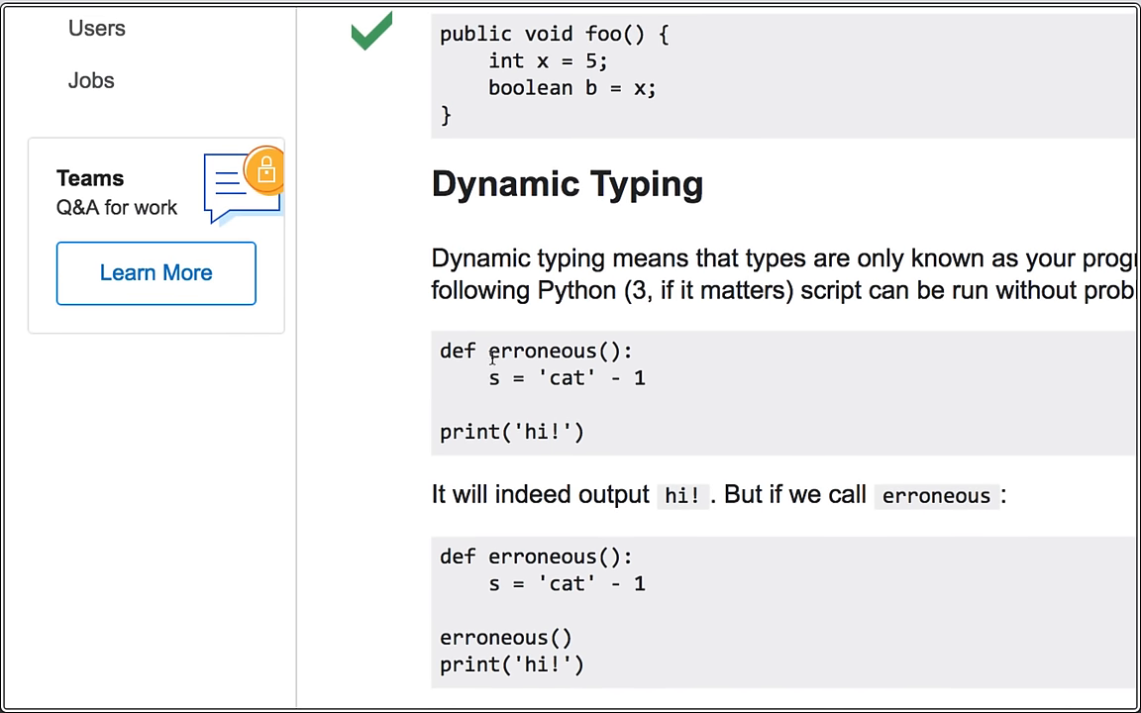
{"action": "scroll", "scroll_direction": "down", "scroll_amount": 3}
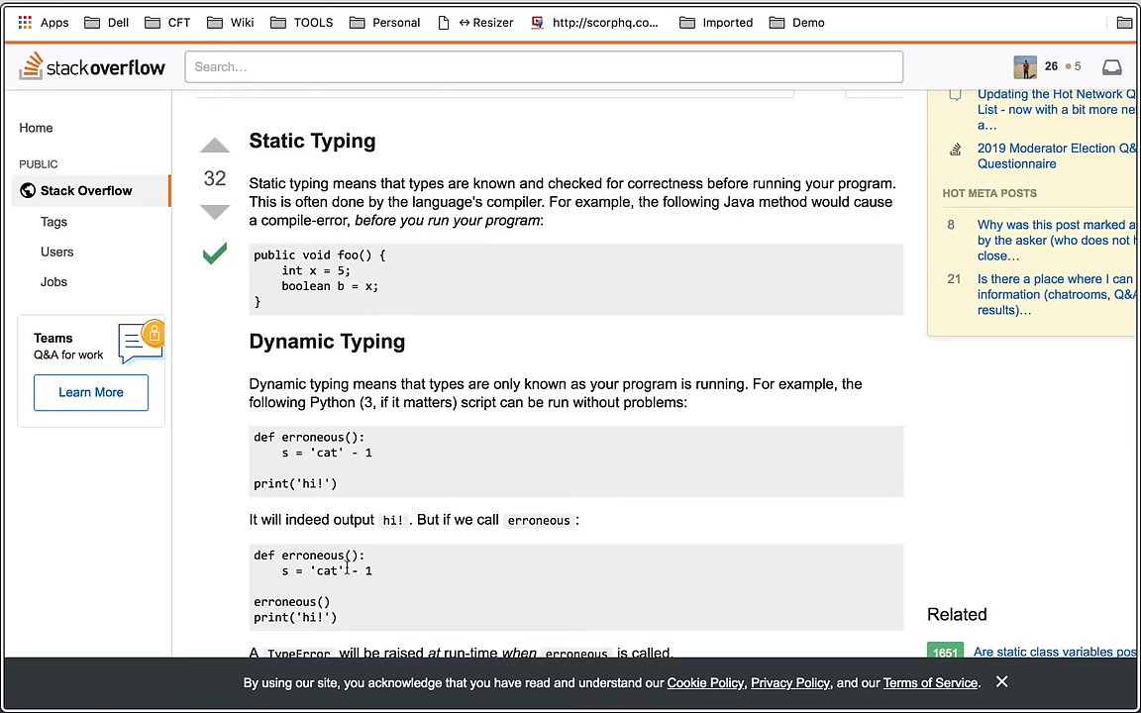
{"action": "mouse_move", "coordinate": [374, 588]}
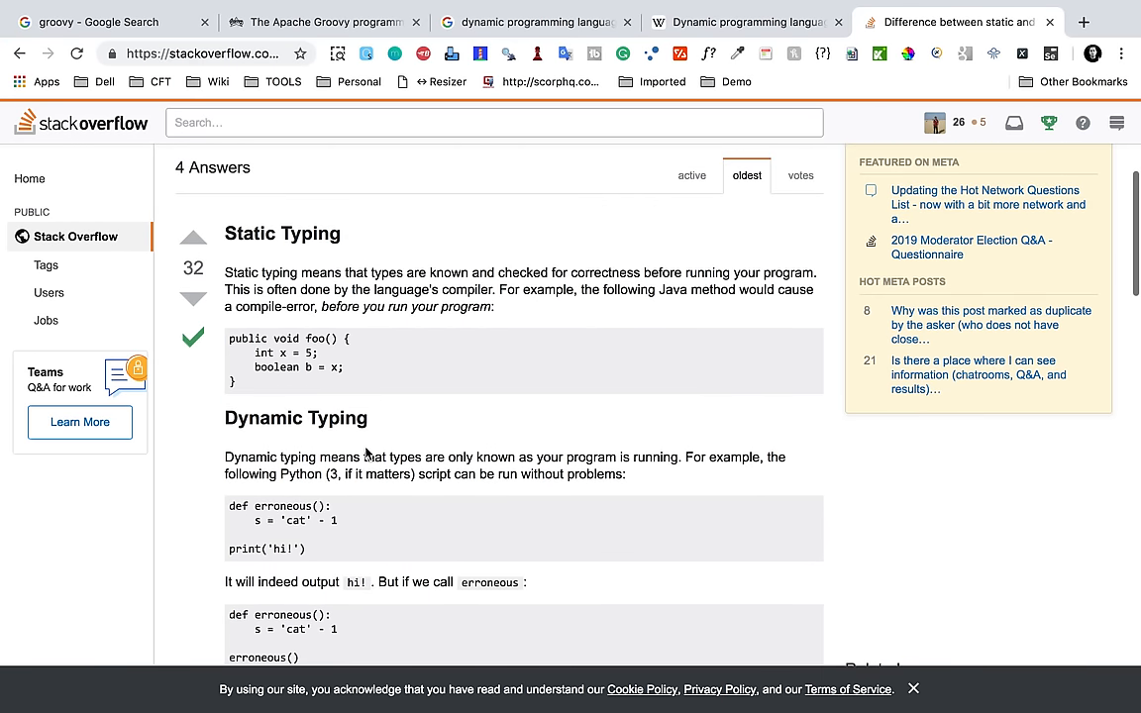
{"action": "scroll", "scroll_direction": "down", "scroll_amount": 3}
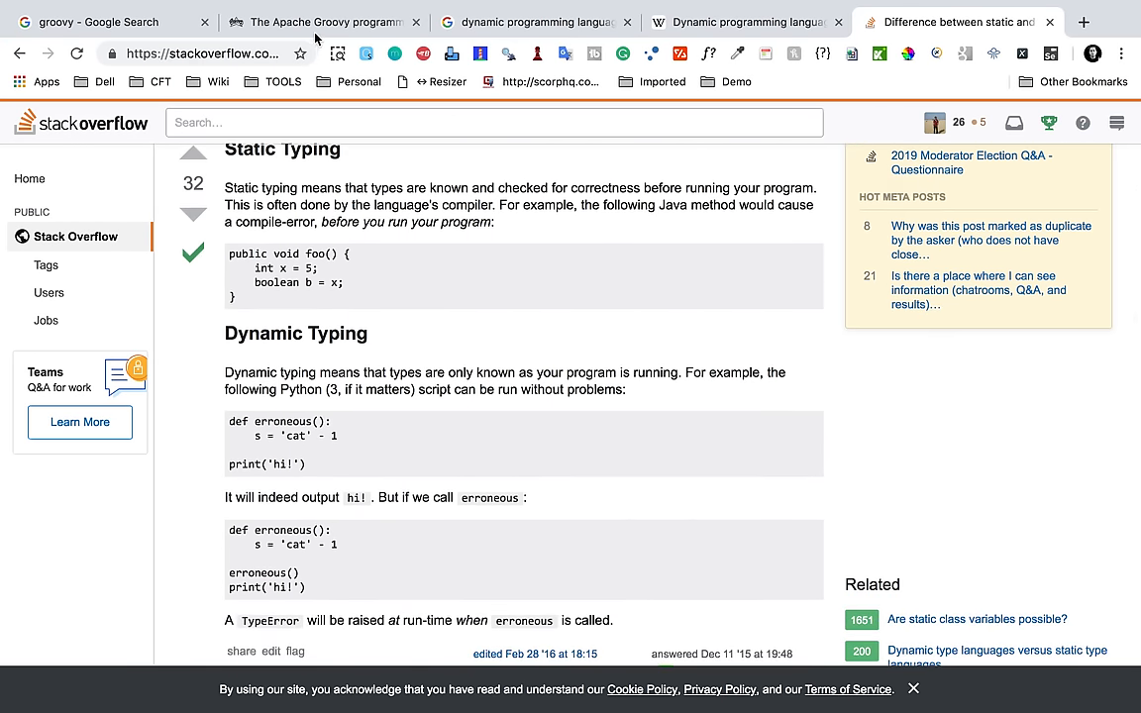
{"action": "left_click", "coordinate": [321, 22]}
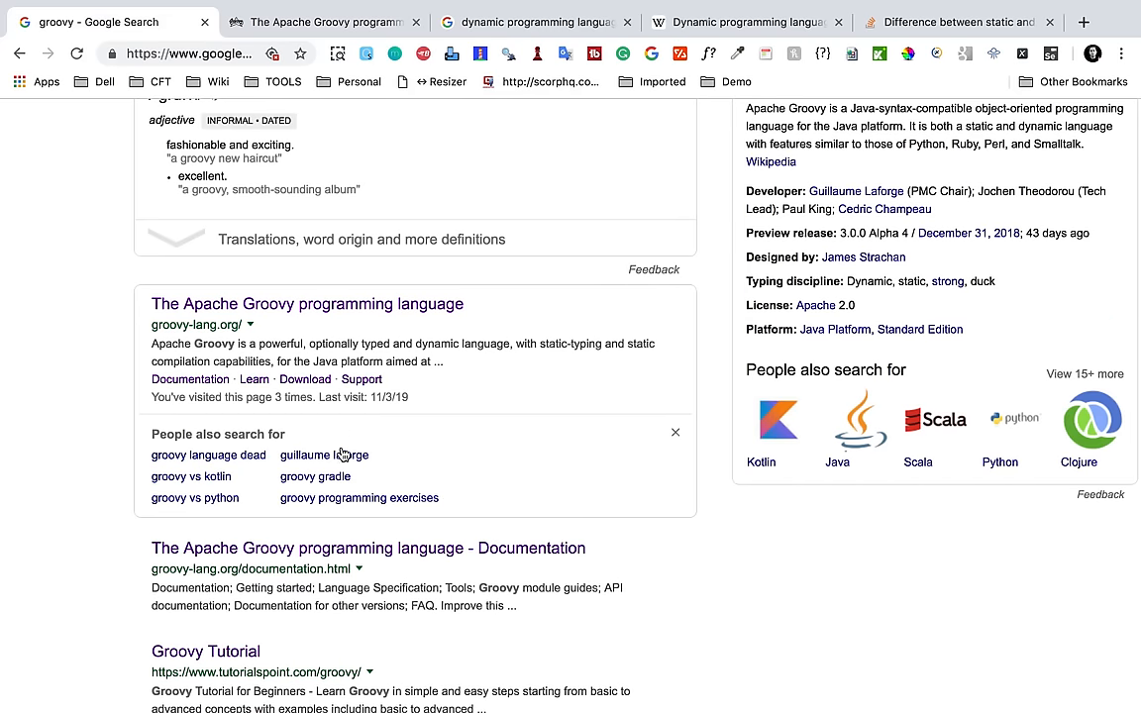
- Add the en.wikipedia.org/wiki/Apache_Groovy link on a new line and open that article
{"action": "scroll", "scroll_direction": "down", "scroll_amount": 3}
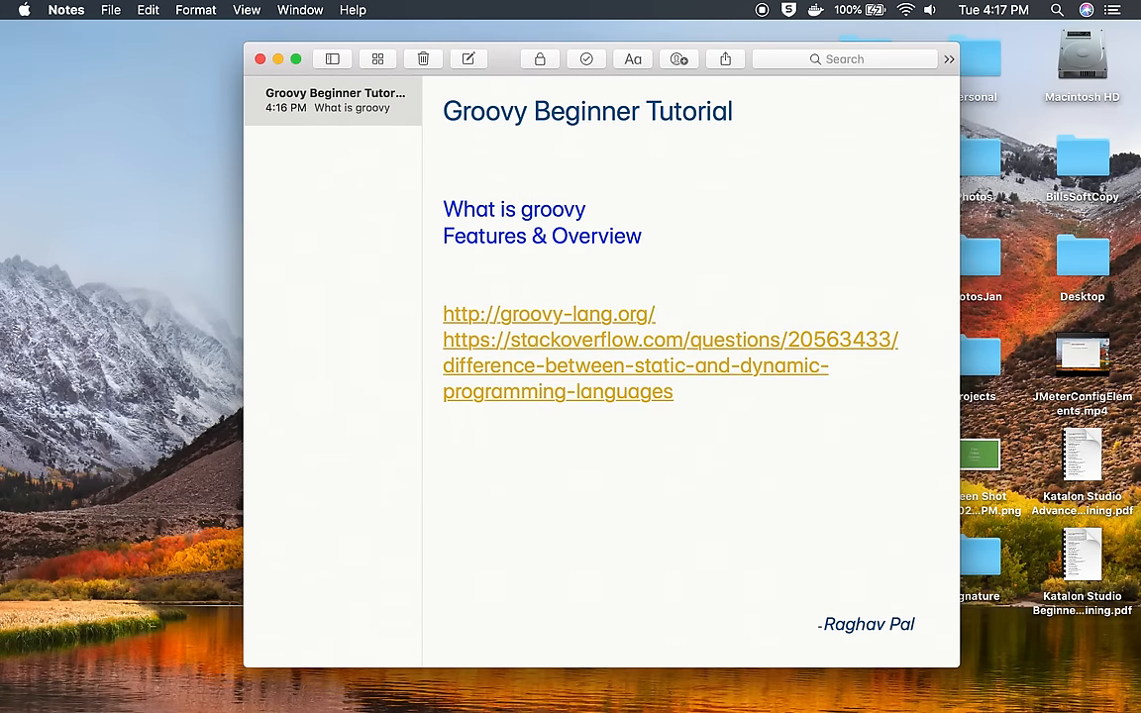
{"action": "key", "text": "Return"}
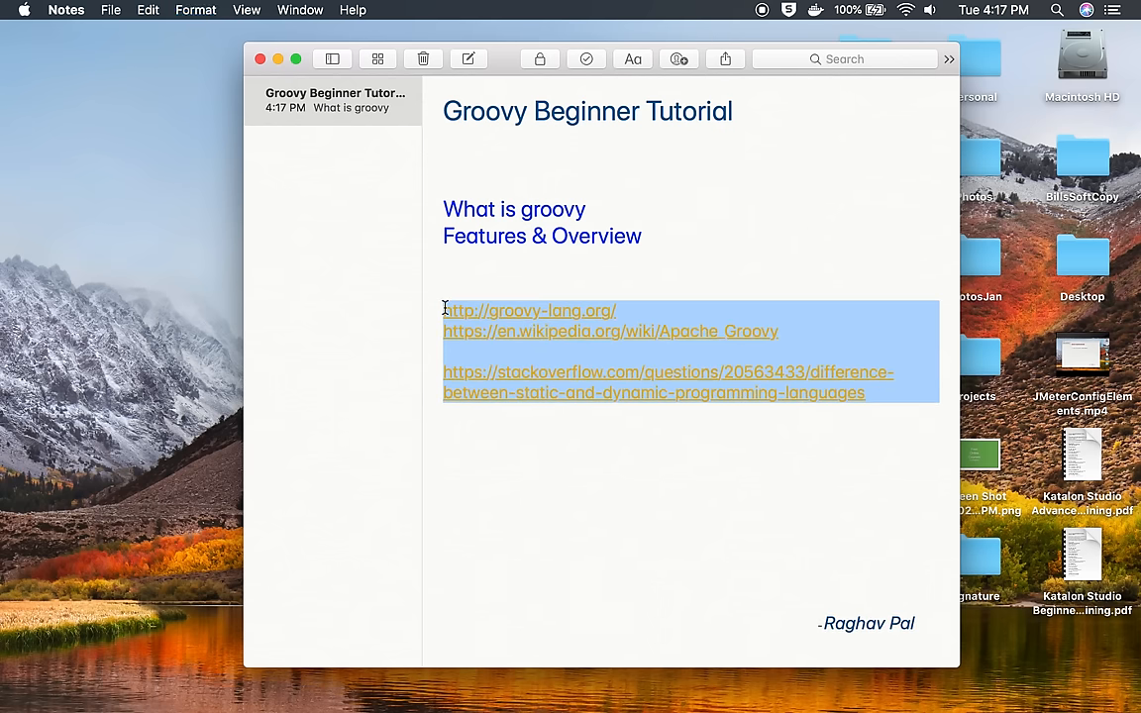
{"action": "left_click", "coordinate": [610, 331]}
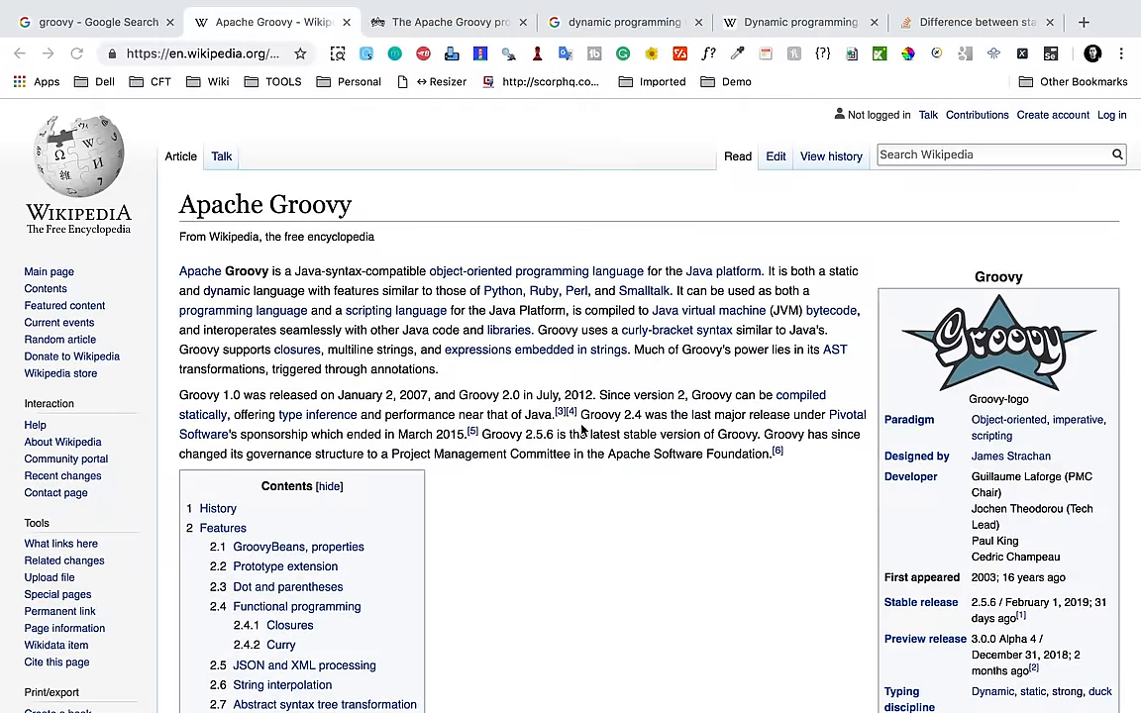
{"action": "left_click", "coordinate": [202, 54]}
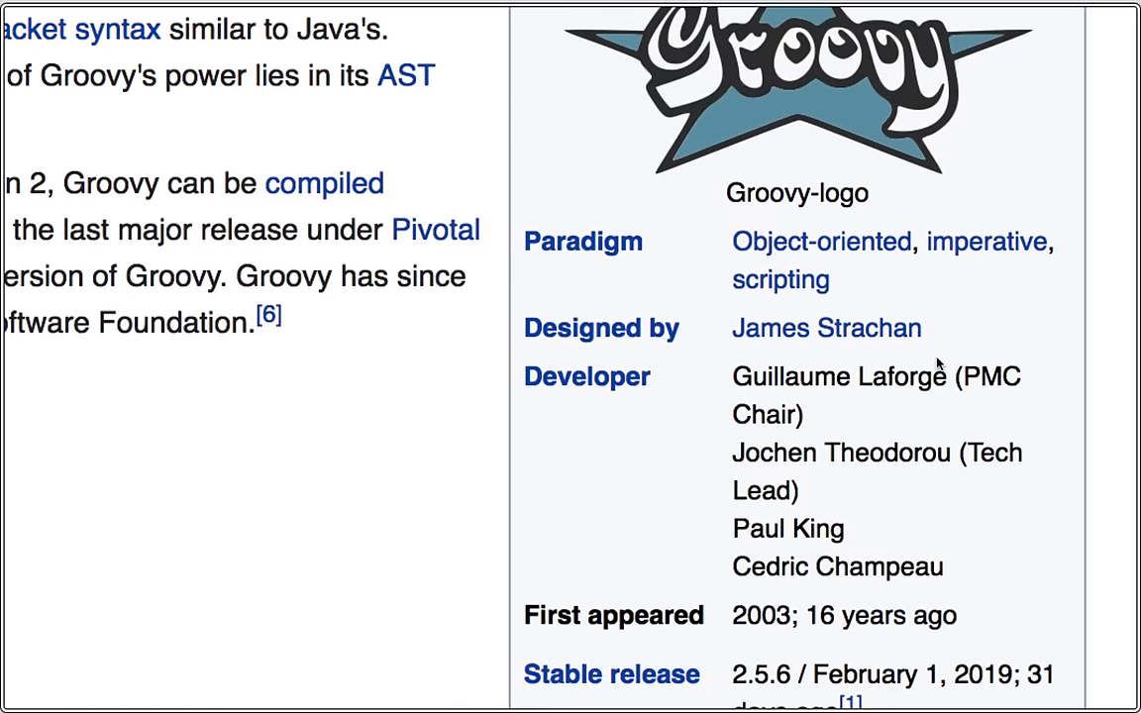
{"action": "scroll", "scroll_direction": "down", "scroll_amount": 3}
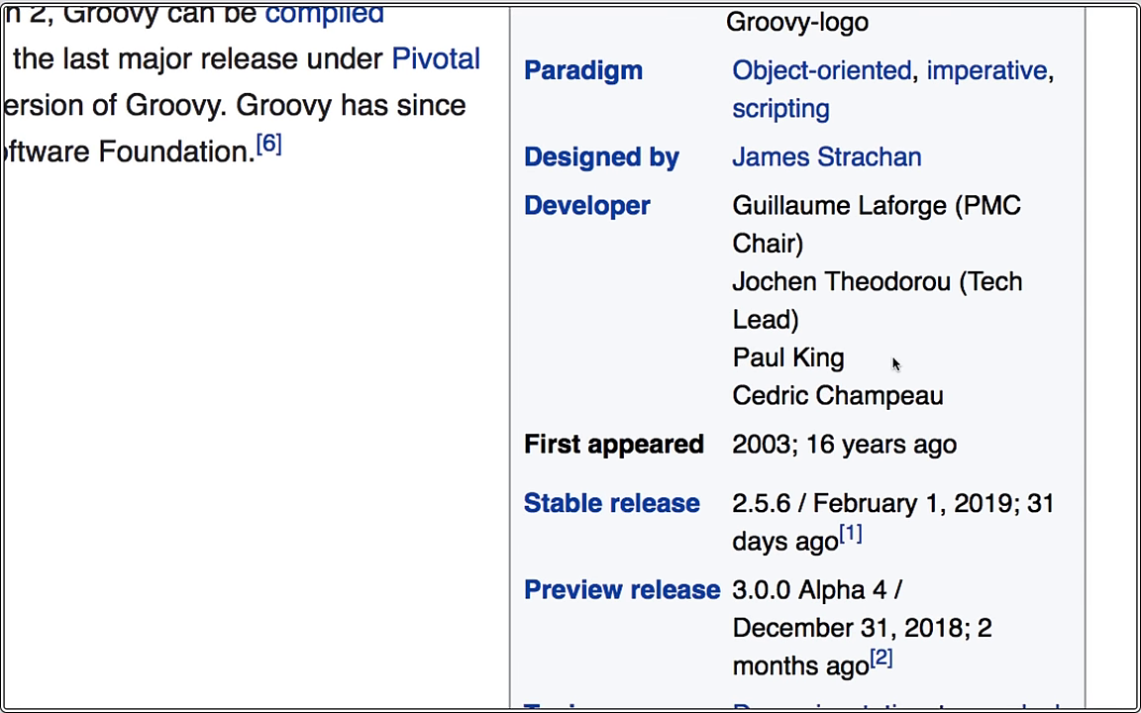
{"action": "scroll", "scroll_direction": "down", "scroll_amount": 3}
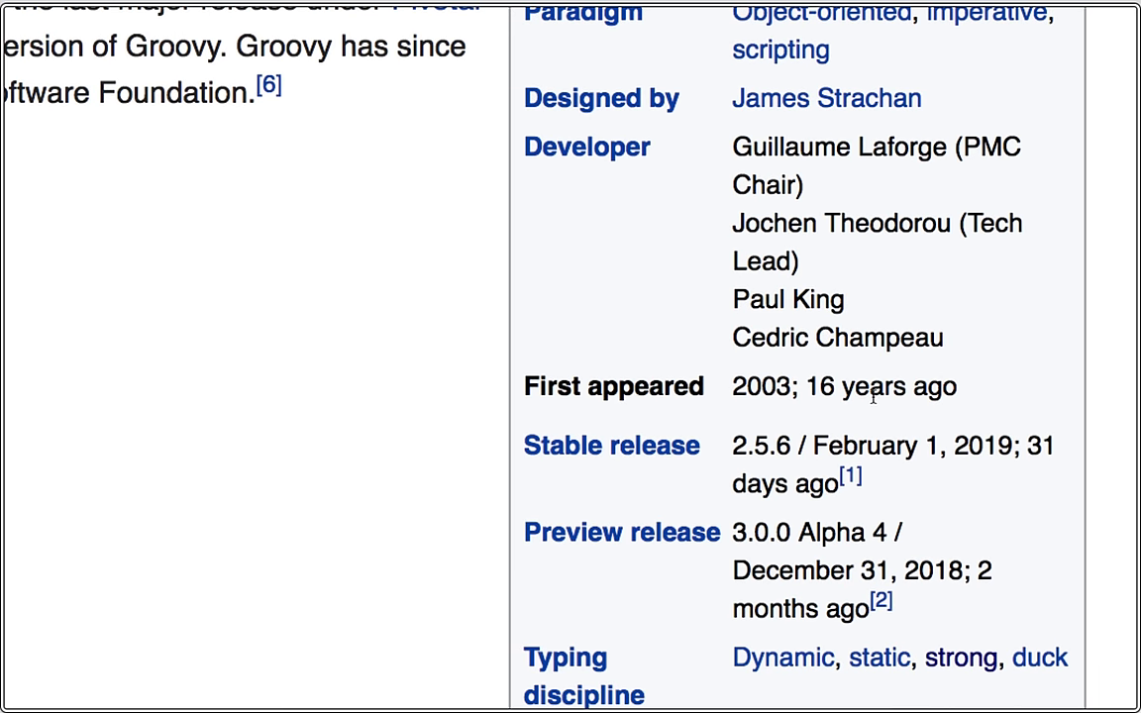
{"action": "scroll", "scroll_direction": "down", "scroll_amount": 3}
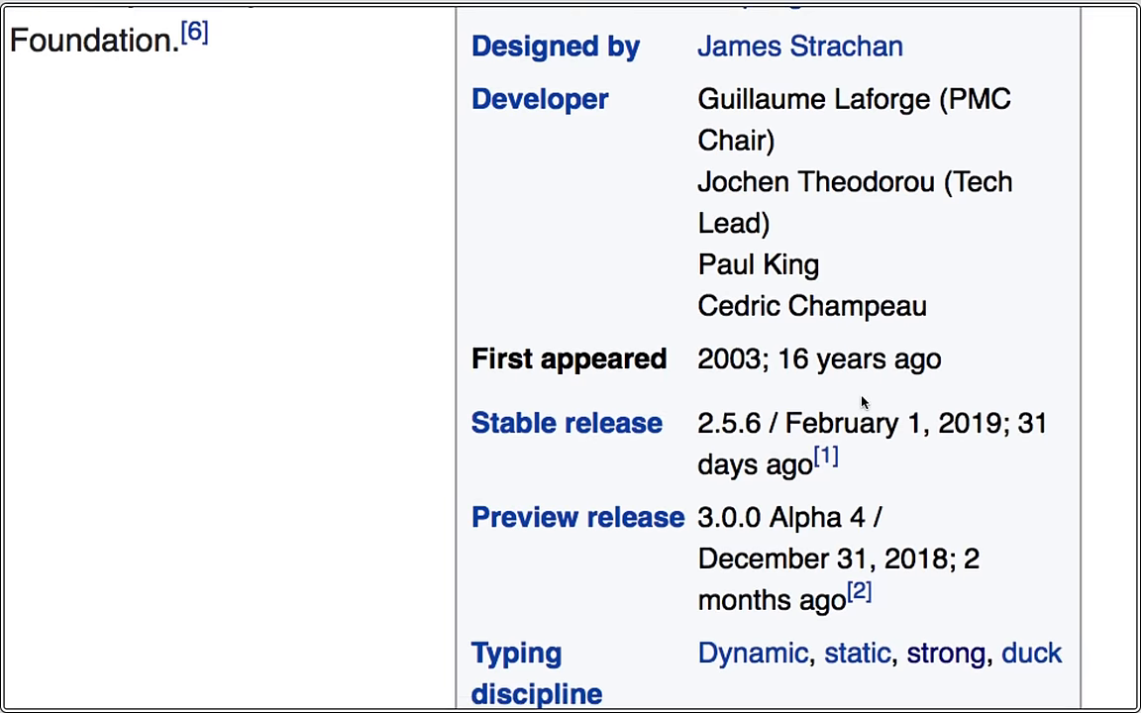
{"action": "scroll", "scroll_direction": "up", "scroll_amount": 3}
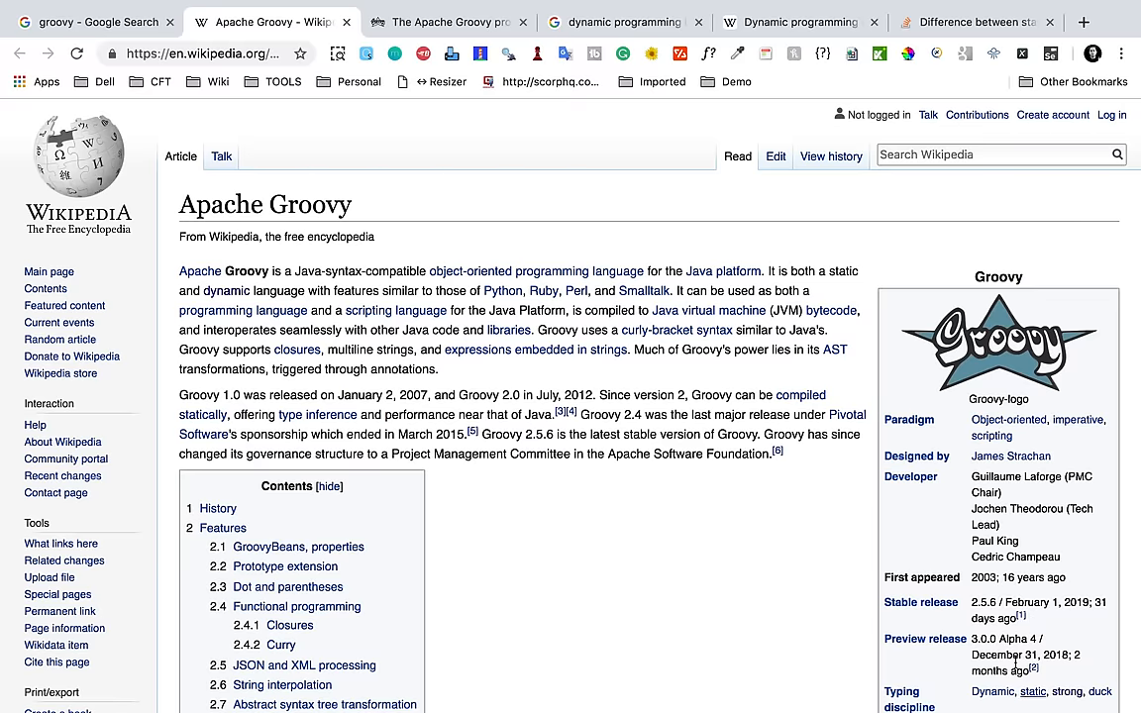
{"action": "scroll", "scroll_direction": "down", "scroll_amount": 3}
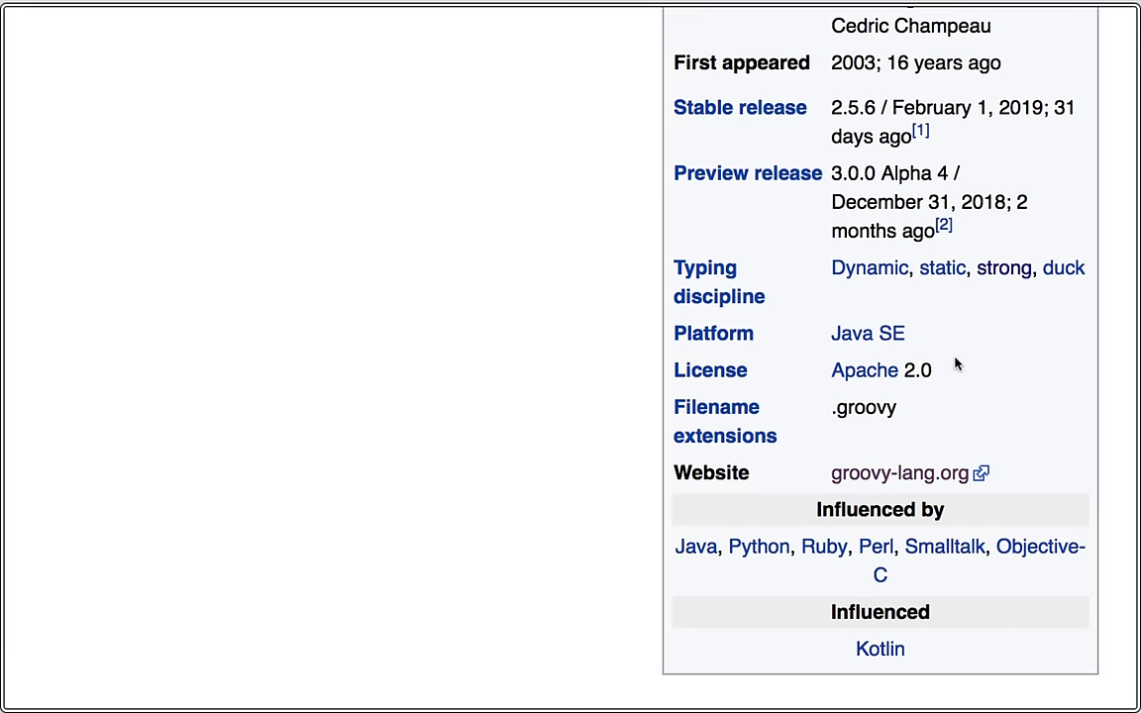
{"action": "scroll", "scroll_direction": "up", "scroll_amount": 3}
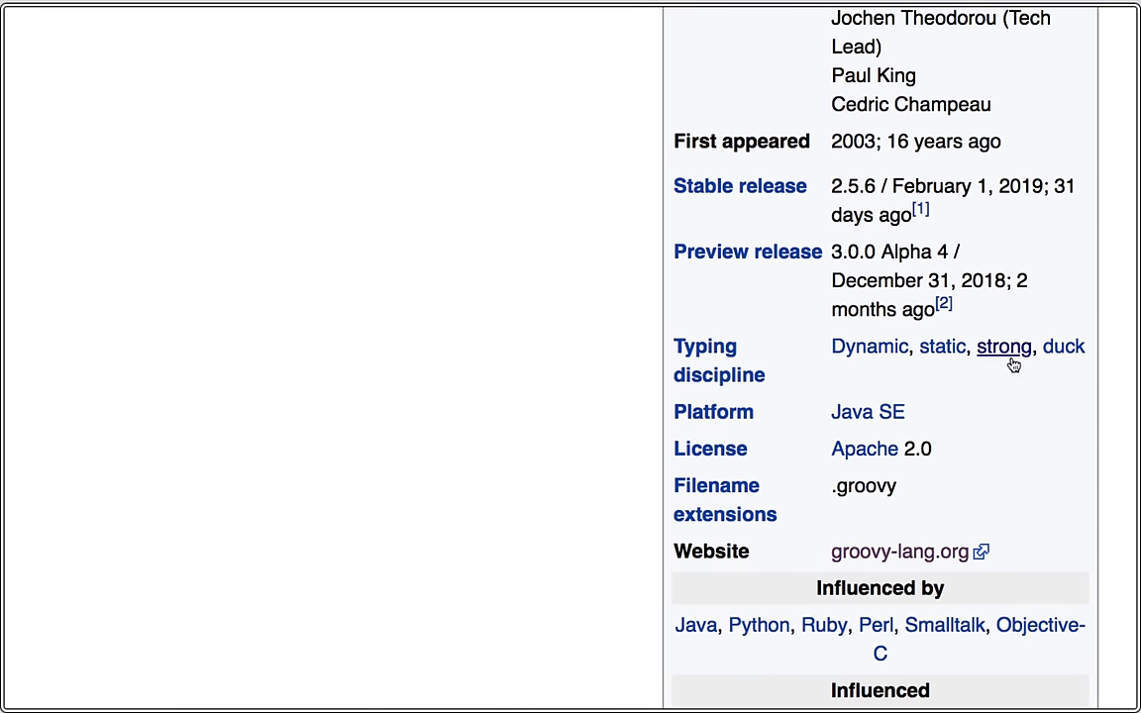
{"action": "scroll", "scroll_direction": "down", "scroll_amount": 3}
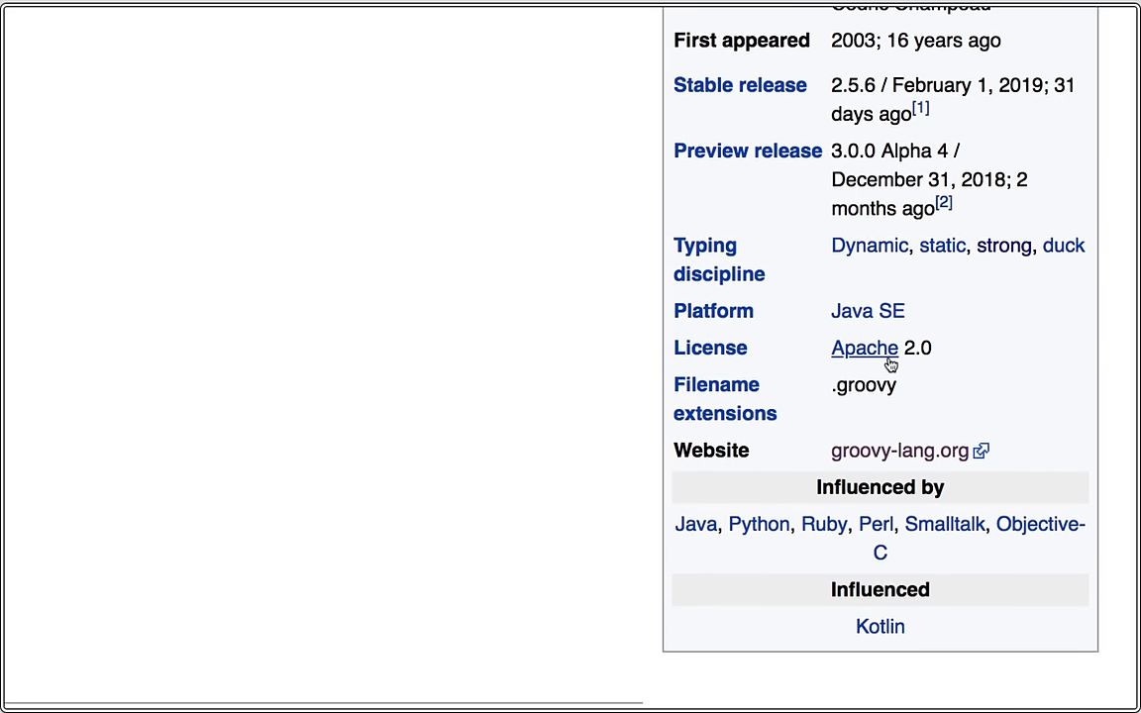
{"action": "scroll", "scroll_direction": "down", "scroll_amount": 3}
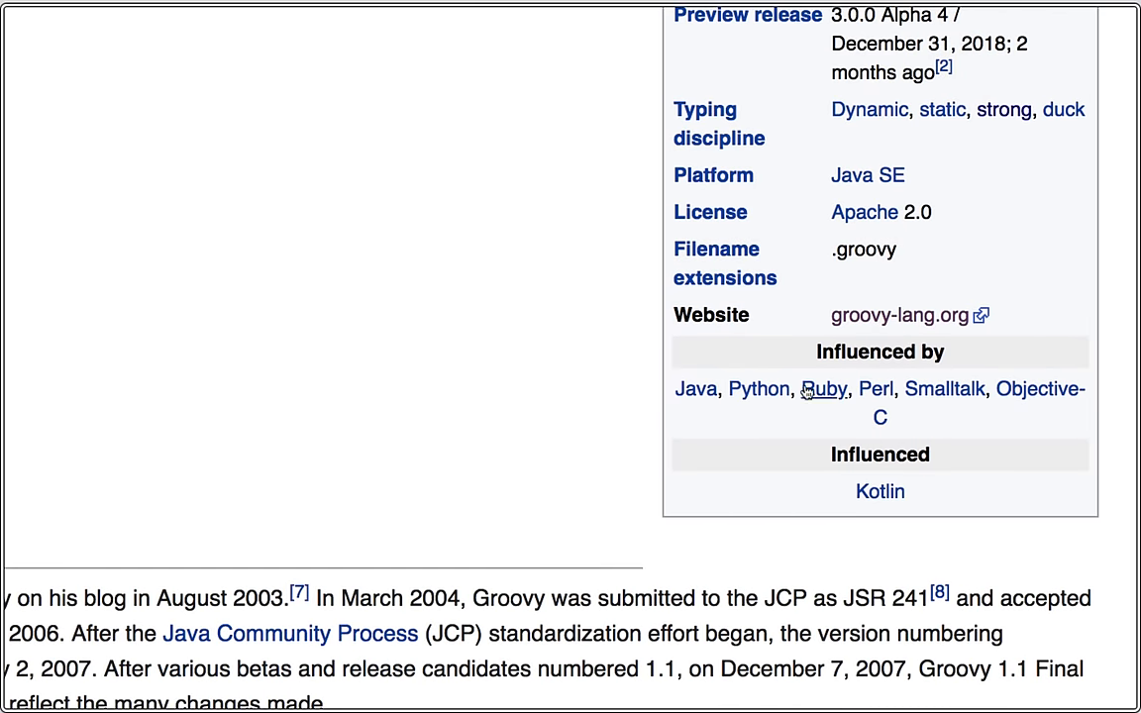
{"action": "mouse_move", "coordinate": [696, 389]}
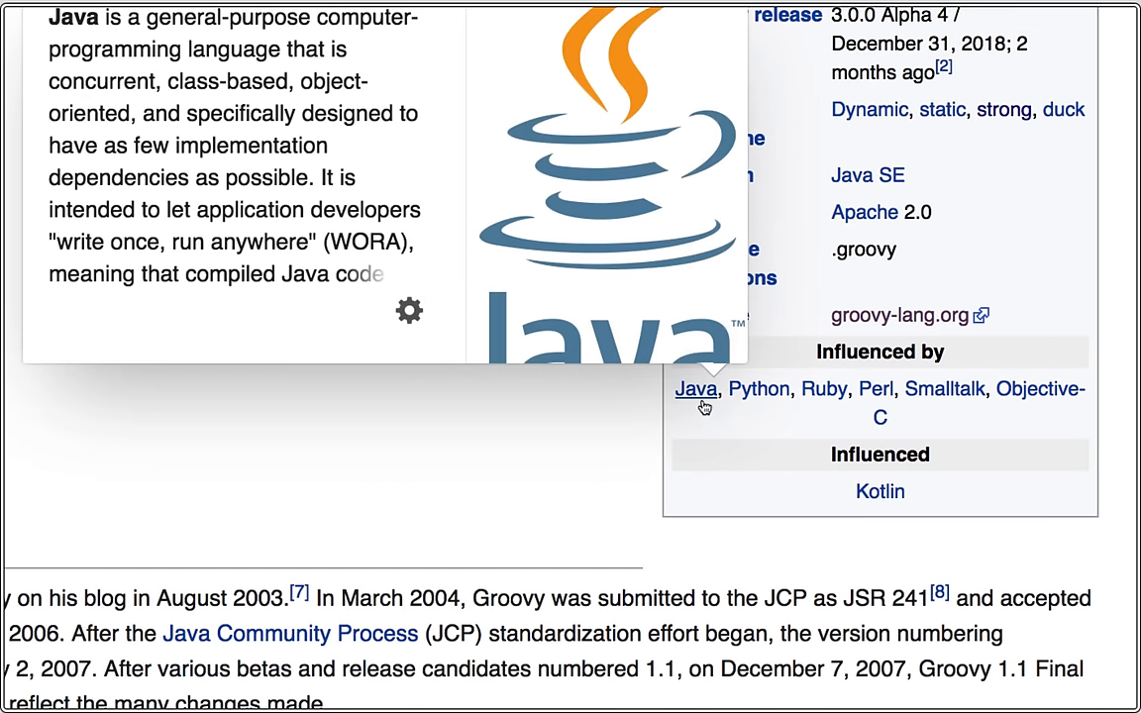
{"action": "mouse_move", "coordinate": [824, 388]}
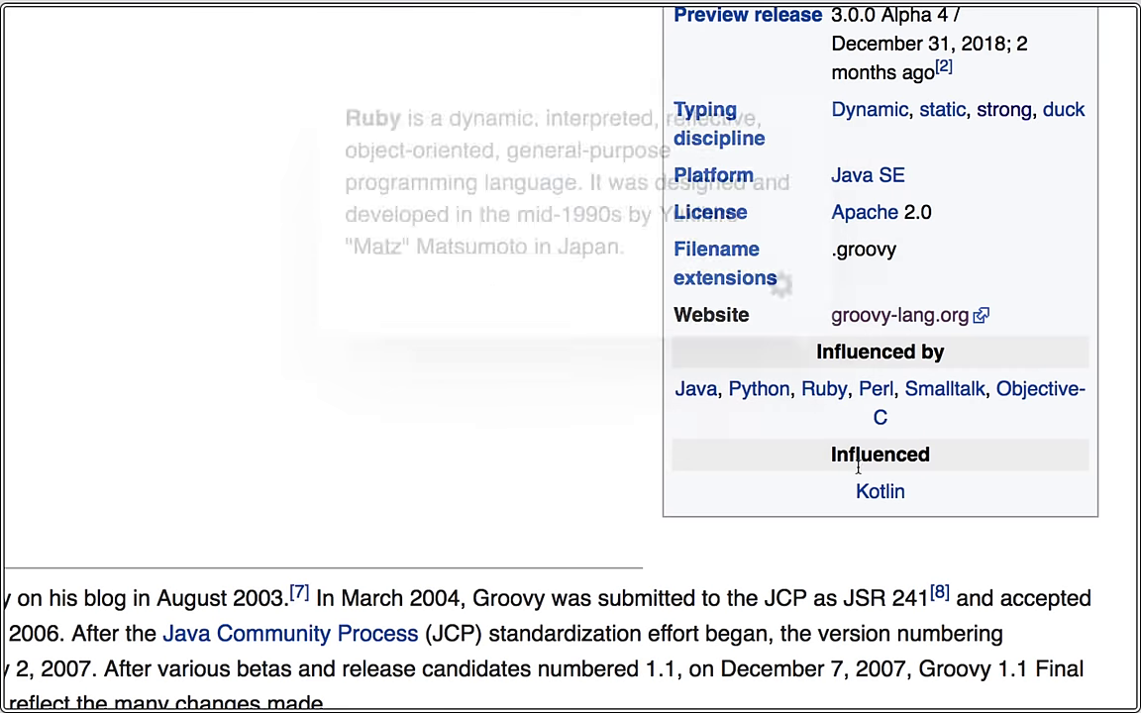
{"action": "mouse_move", "coordinate": [880, 491]}
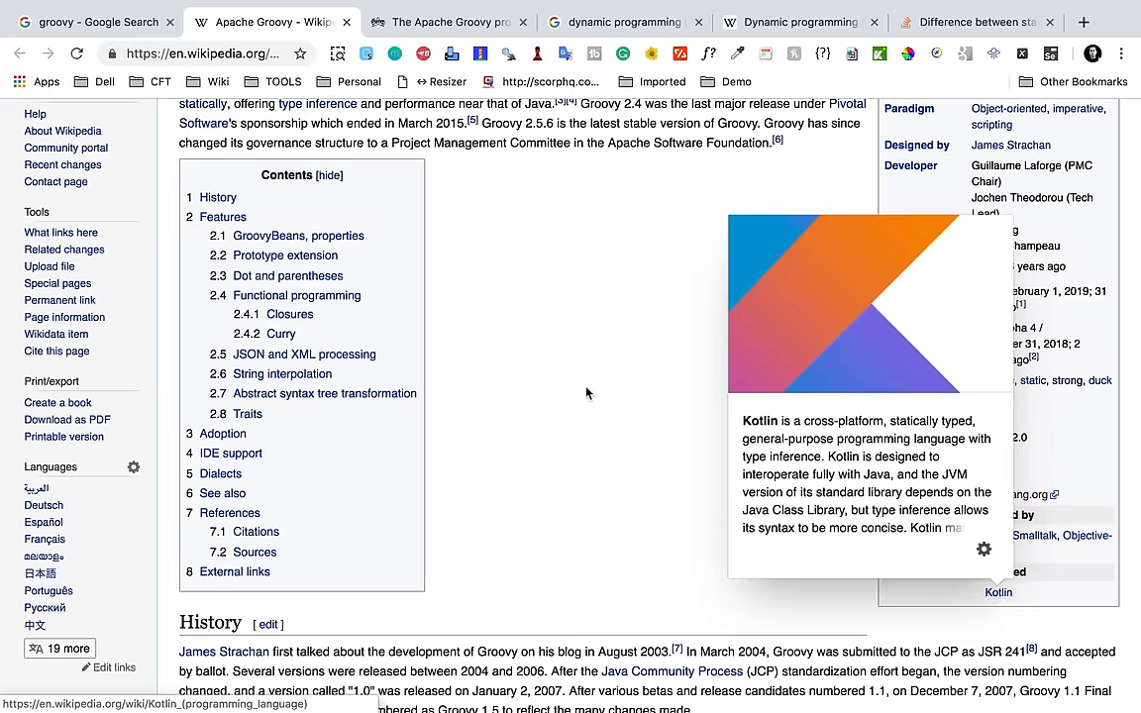
{"action": "scroll", "scroll_direction": "up", "scroll_amount": 3}
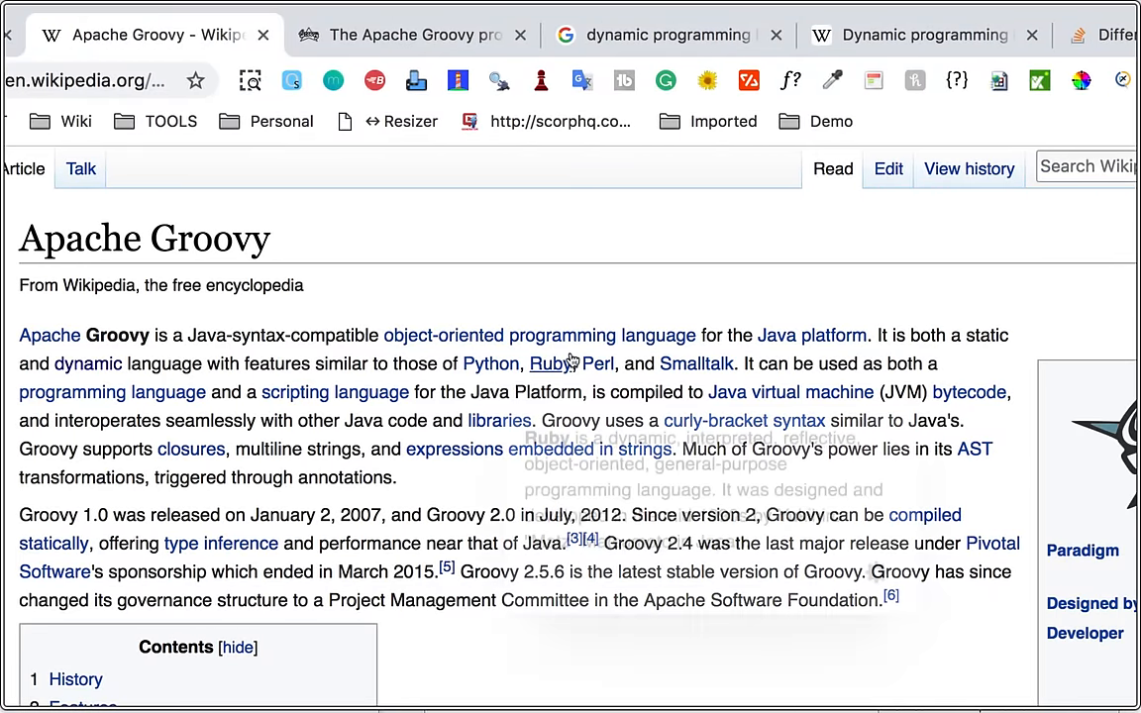
{"action": "scroll", "scroll_direction": "right", "scroll_amount": 3}
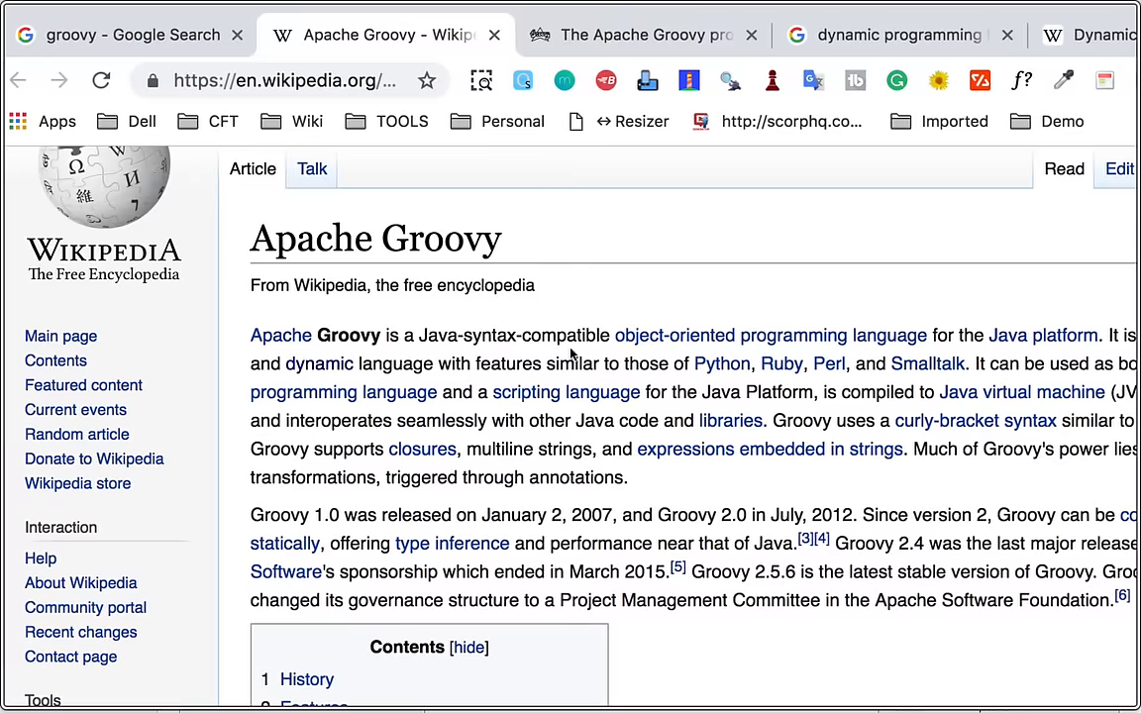
{"action": "scroll", "scroll_direction": "down", "scroll_amount": 3}
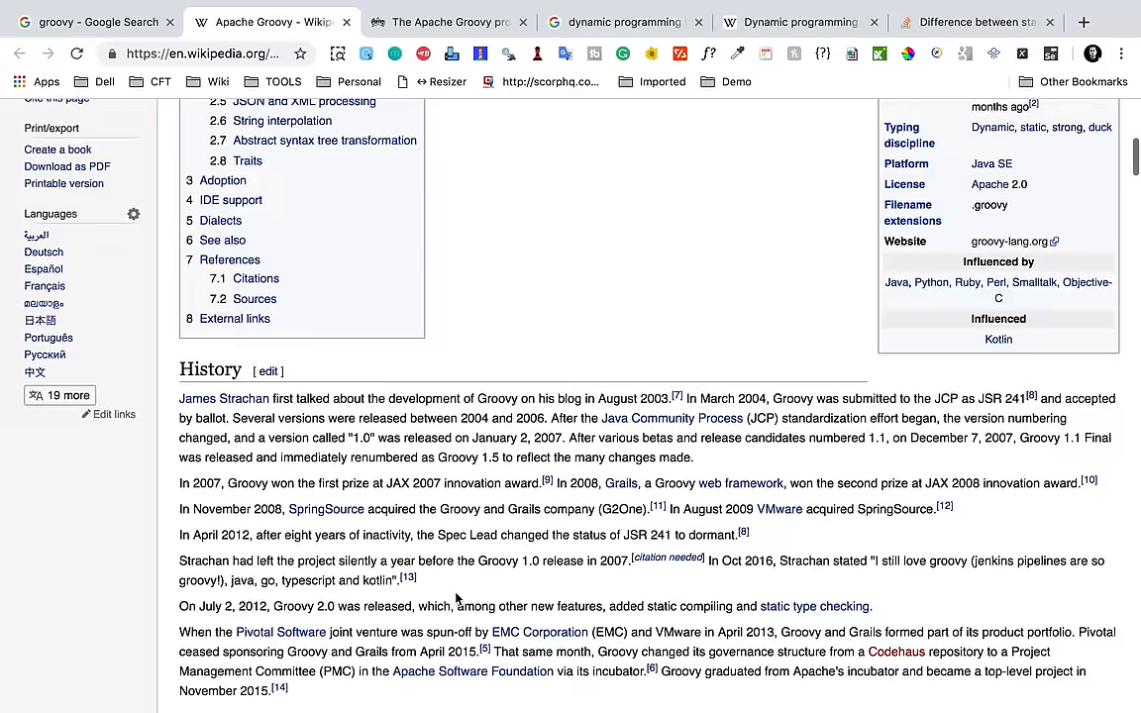
{"action": "scroll", "scroll_direction": "down", "scroll_amount": 3}
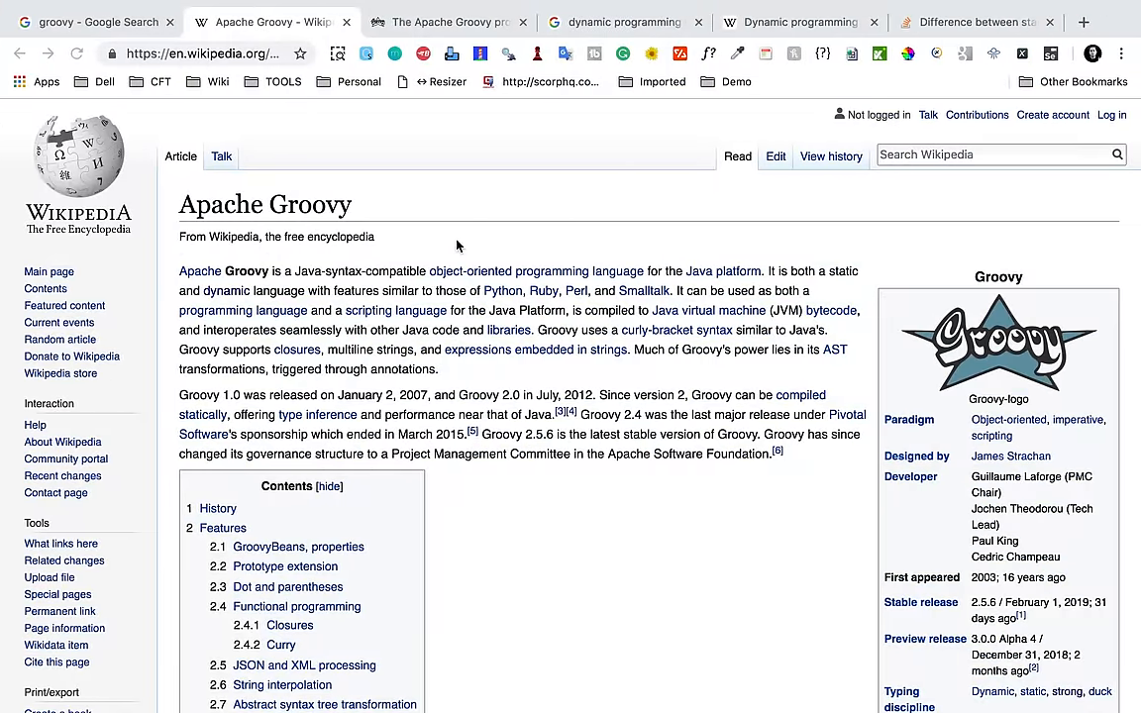
- Switch to the groovy-lang.org tab and browse its Learn page of books and courses
{"action": "left_click", "coordinate": [446, 20]}
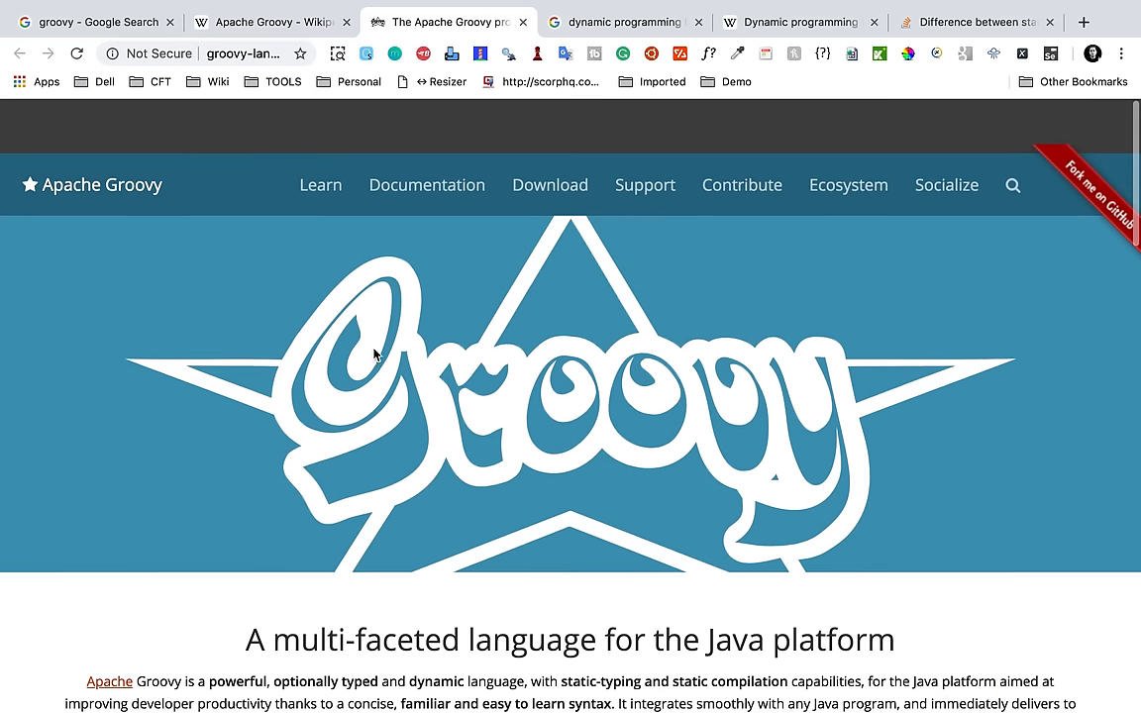
{"action": "mouse_move", "coordinate": [321, 131]}
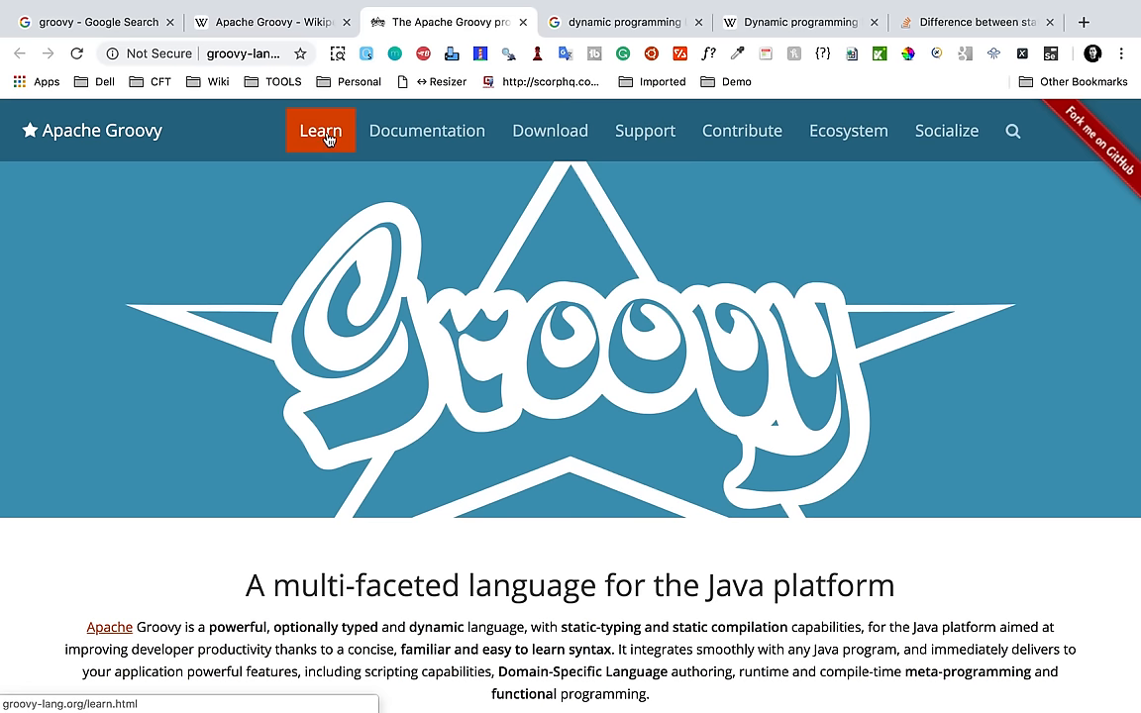
{"action": "mouse_move", "coordinate": [329, 149]}
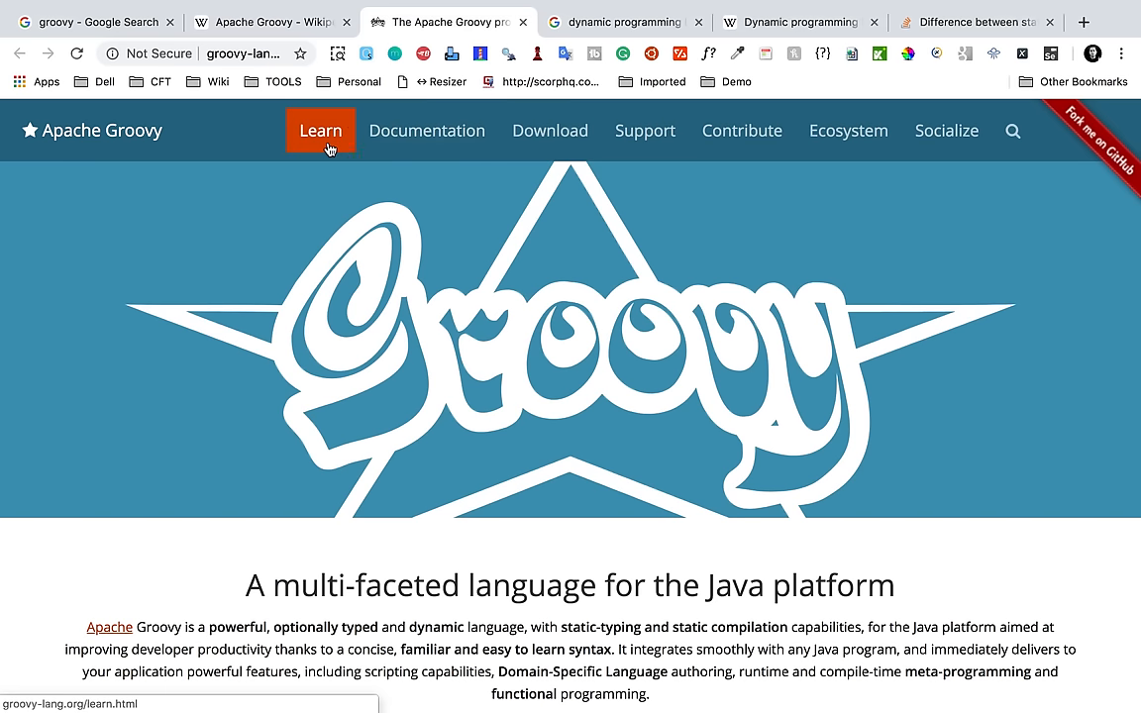
{"action": "left_click", "coordinate": [321, 131]}
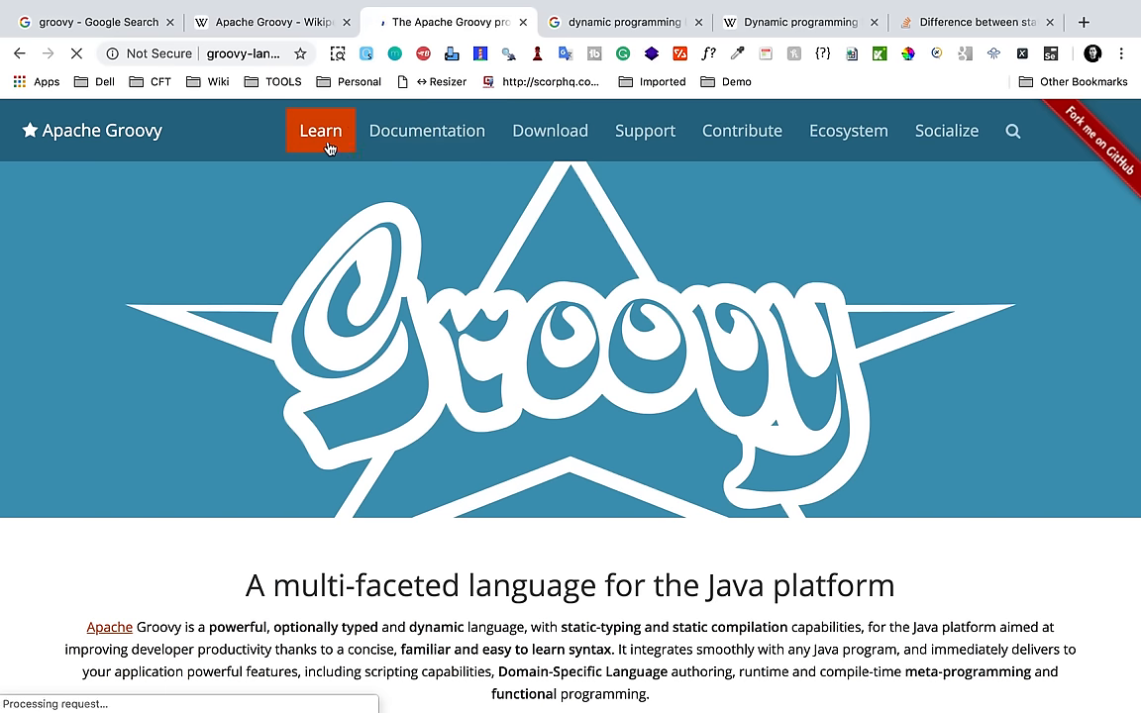
{"action": "left_click", "coordinate": [321, 131]}
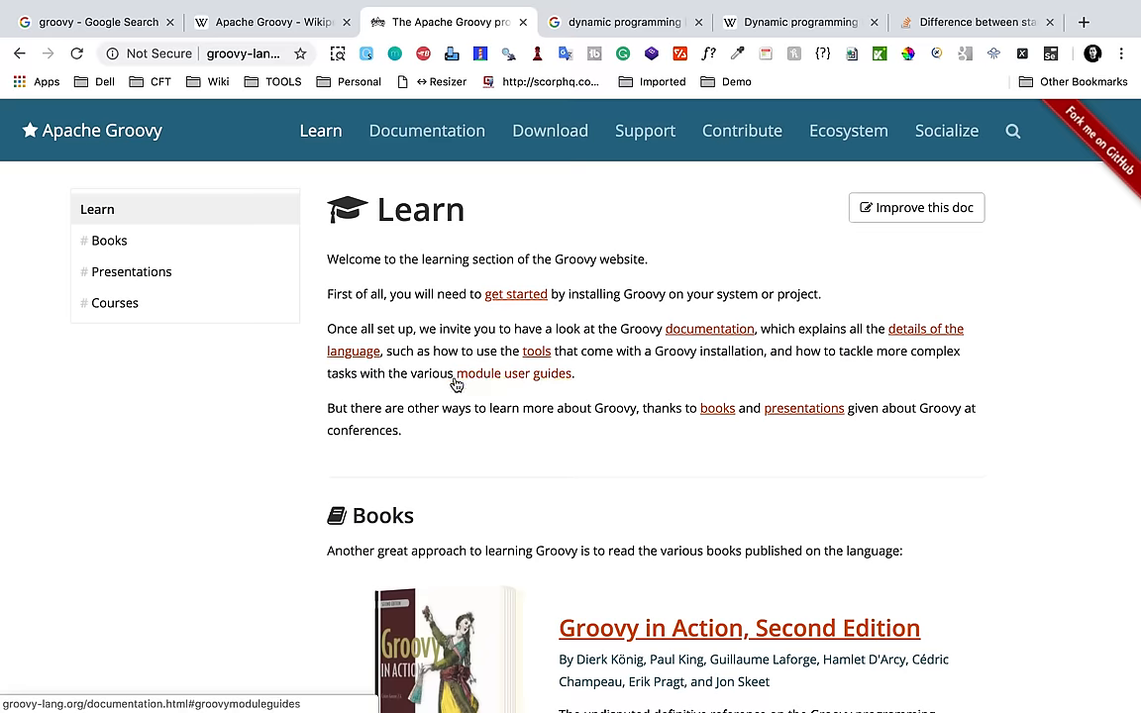
{"action": "scroll", "scroll_direction": "down", "scroll_amount": 3}
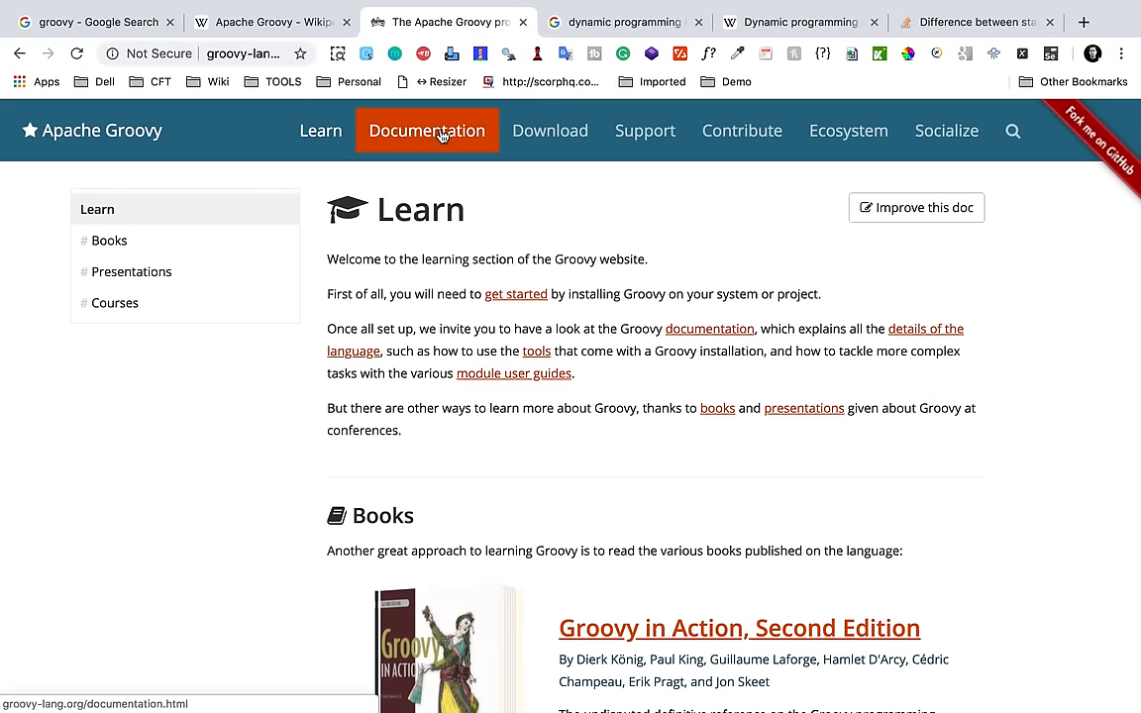
- Open the Groovy Documentation page, zoom in and scroll through its sections
{"action": "left_click", "coordinate": [428, 131]}
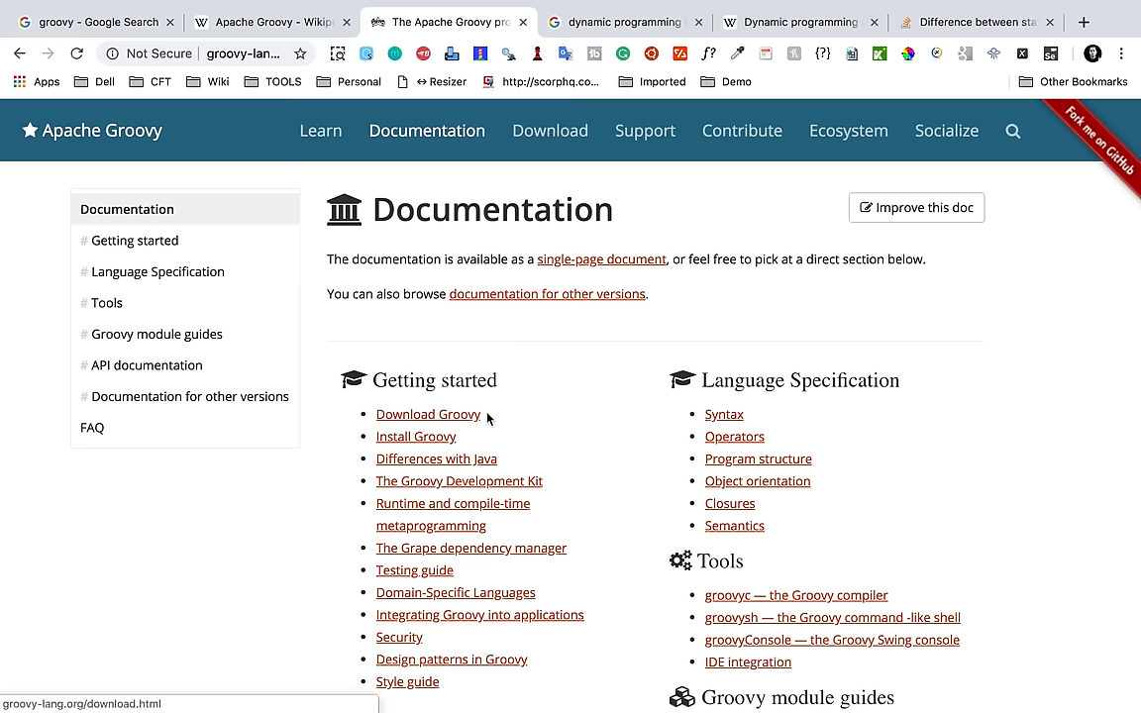
{"action": "mouse_move", "coordinate": [475, 470]}
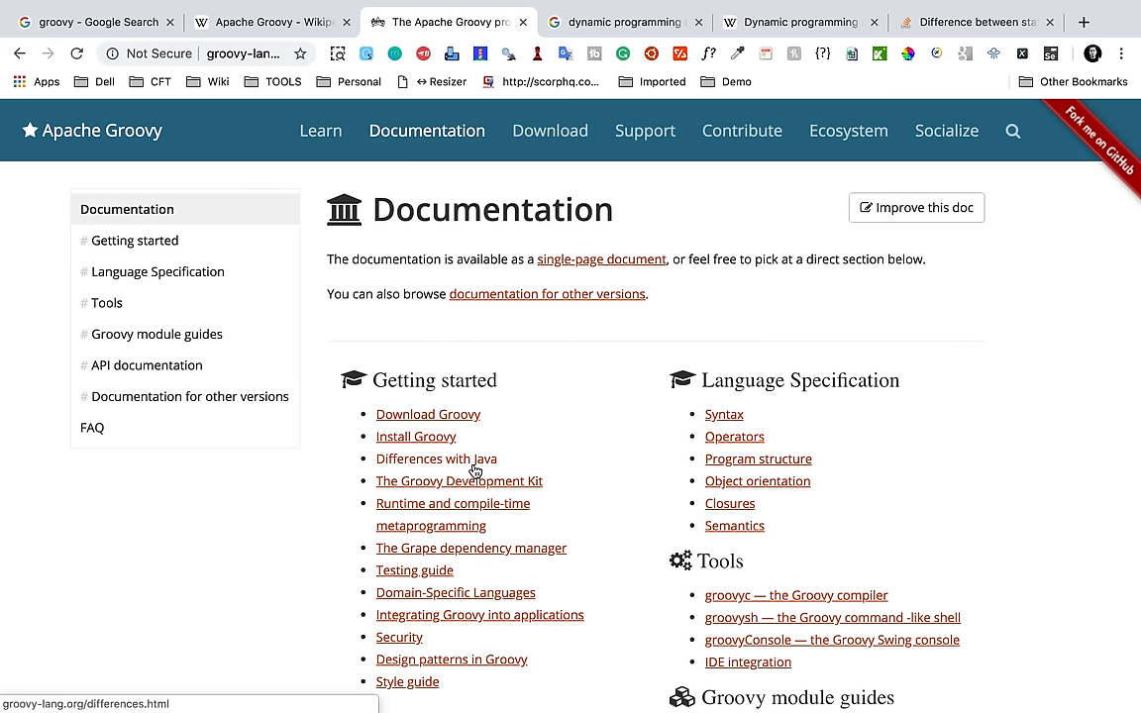
{"action": "key", "text": "ctrl+plus"}
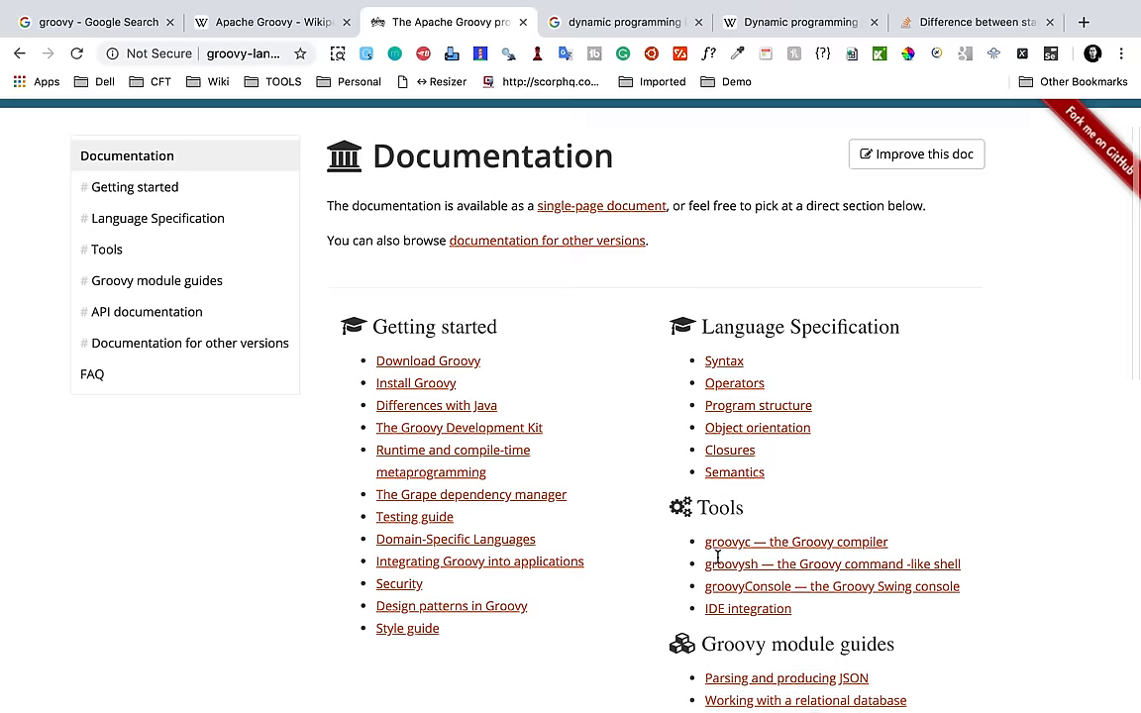
{"action": "scroll", "scroll_direction": "down", "scroll_amount": 3}
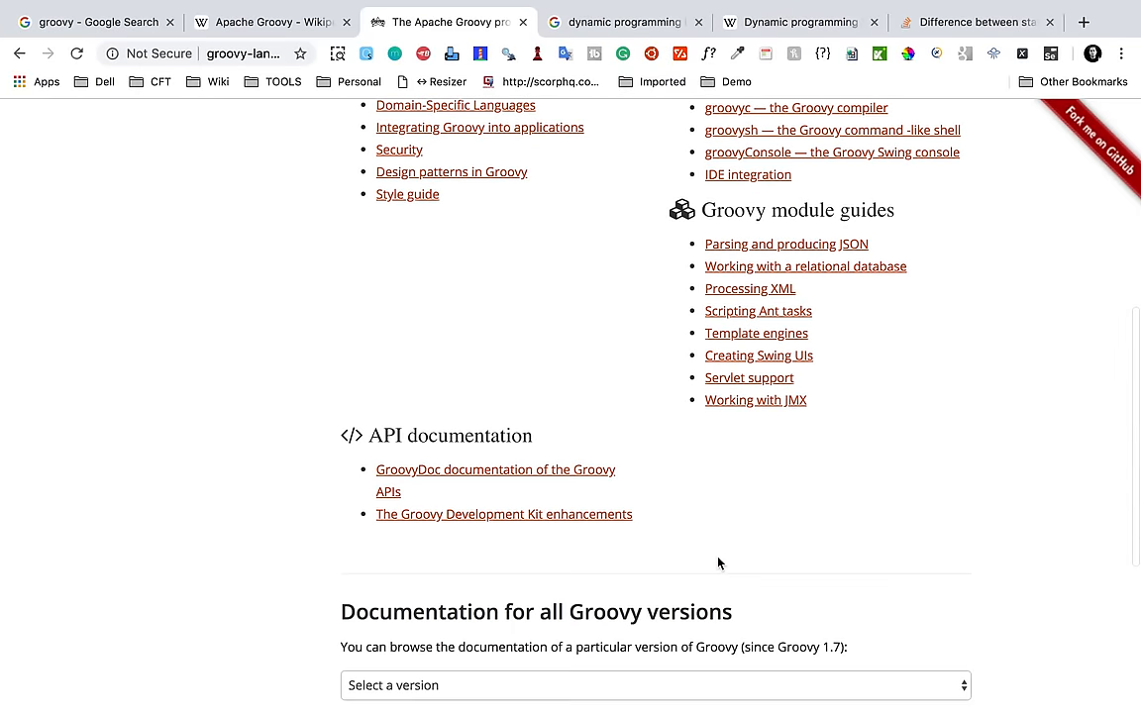
{"action": "scroll", "scroll_direction": "up", "scroll_amount": 3}
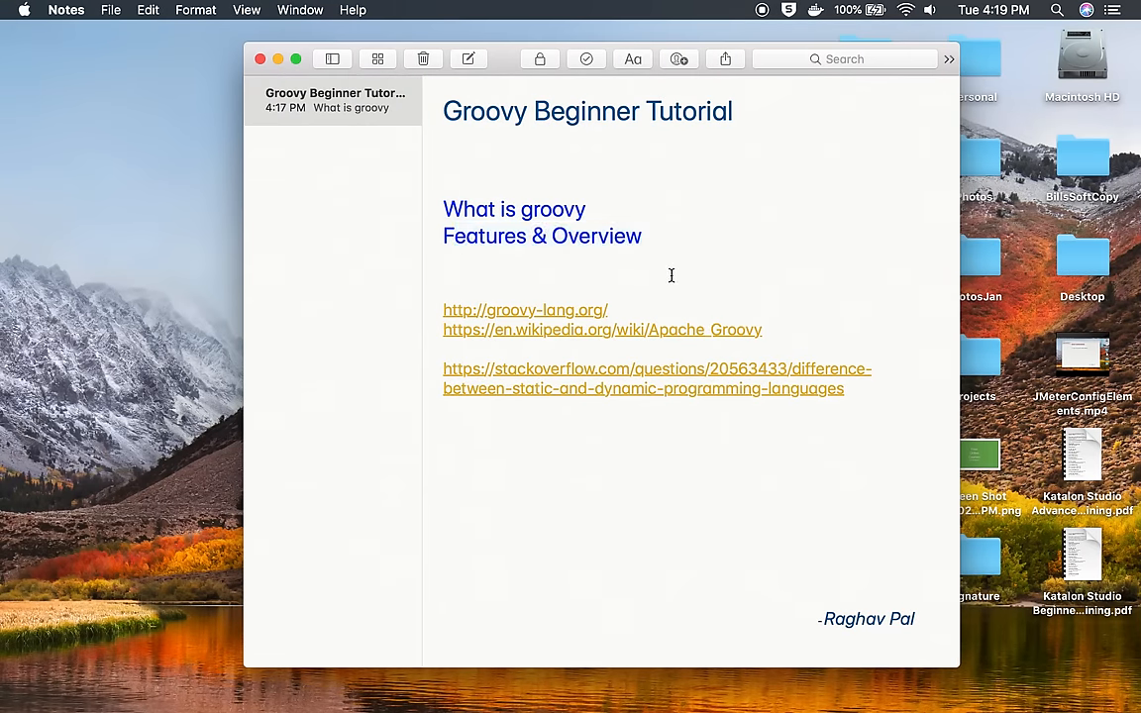
{"action": "left_click", "coordinate": [444, 287]}
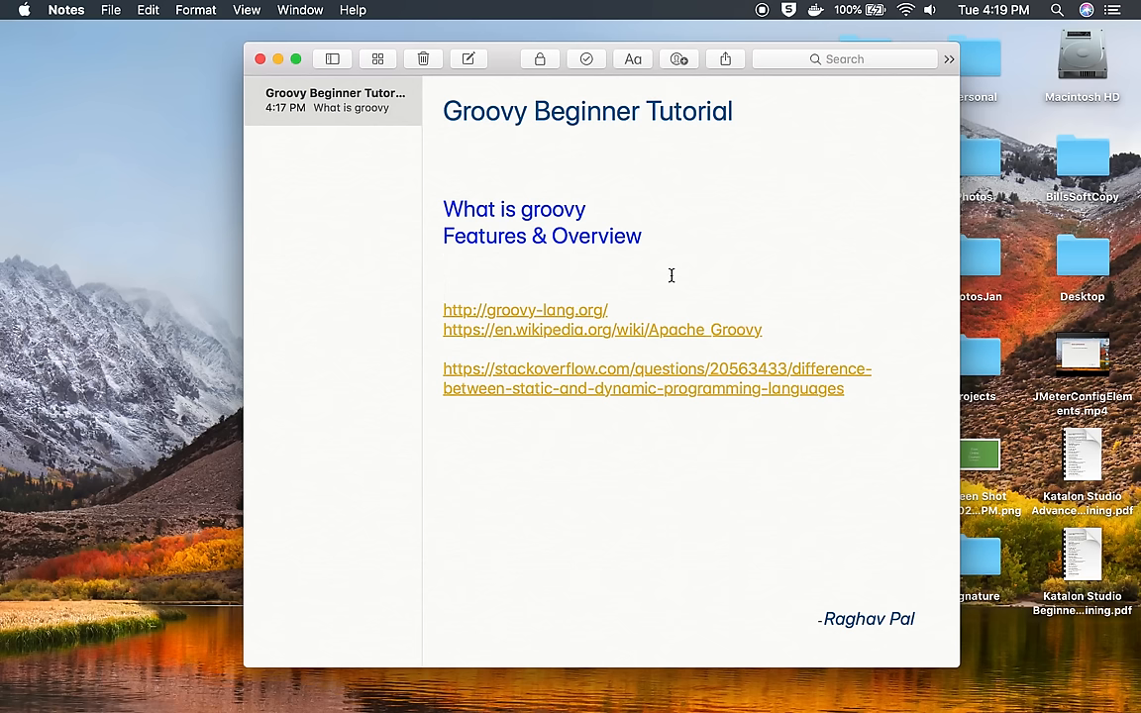
{"action": "left_click", "coordinate": [443, 288]}
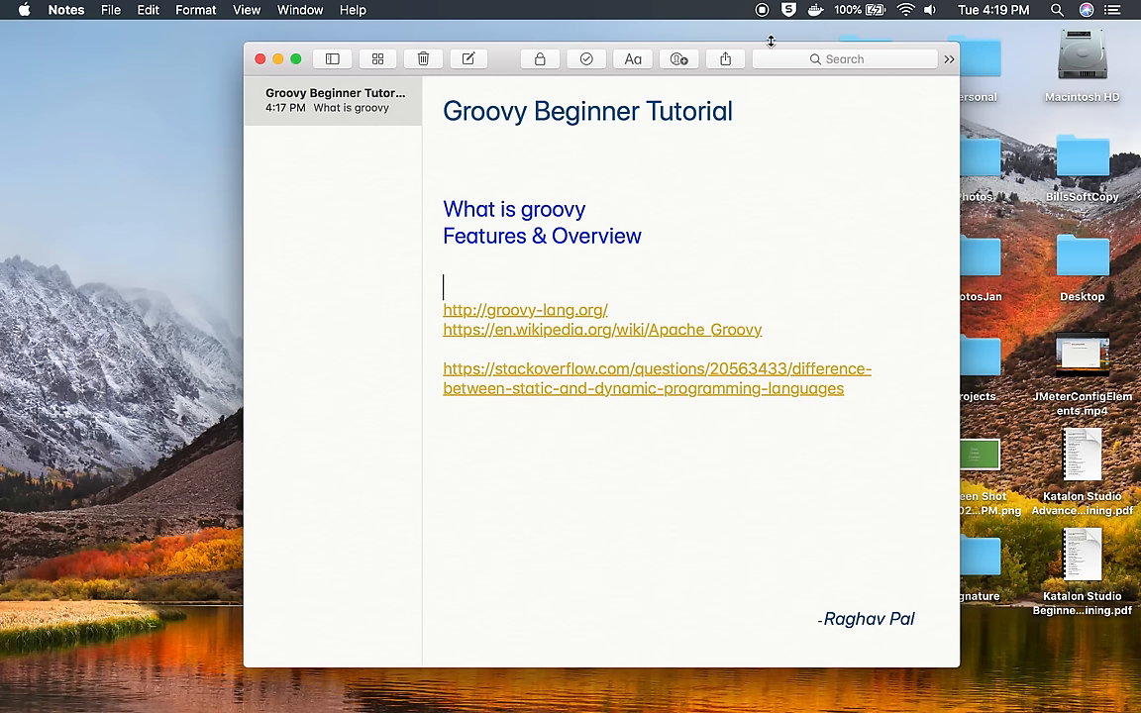